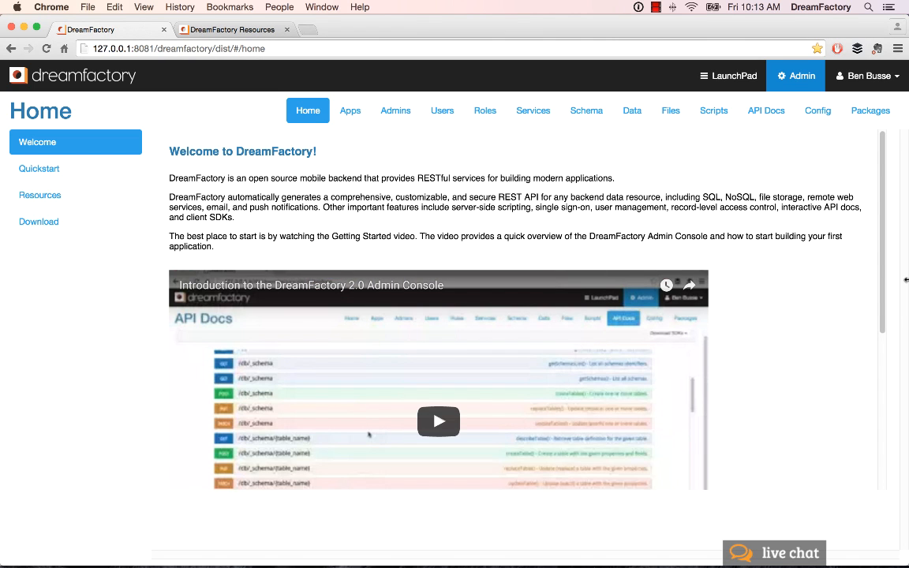
mouse_move(827, 404)
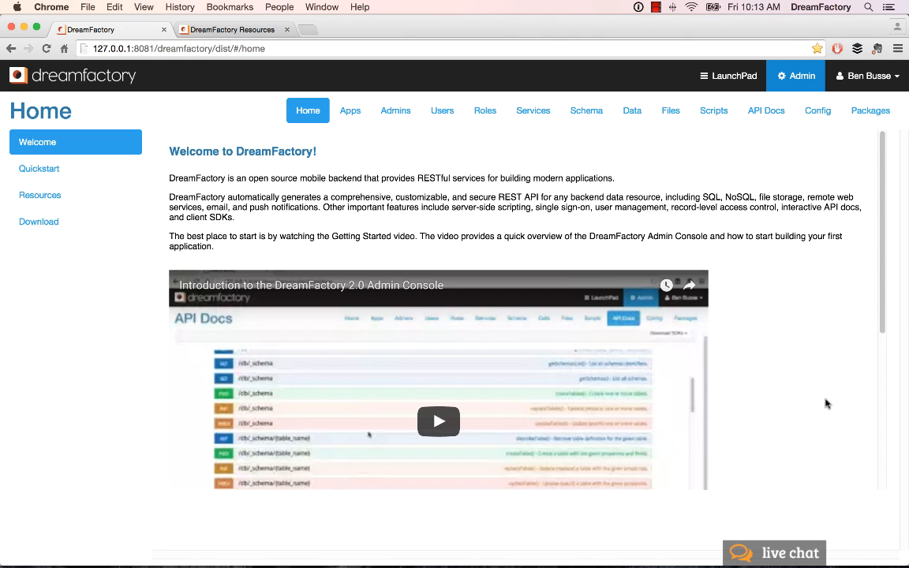
mouse_move(827, 404)
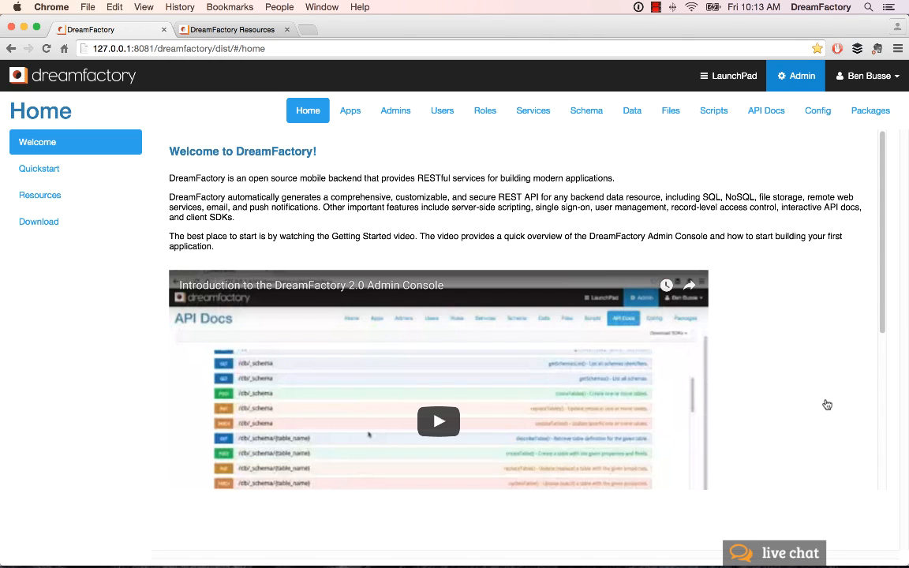
View the Quickstart sample apps and Developer Resources links, then head to the Apps section
click(39, 168)
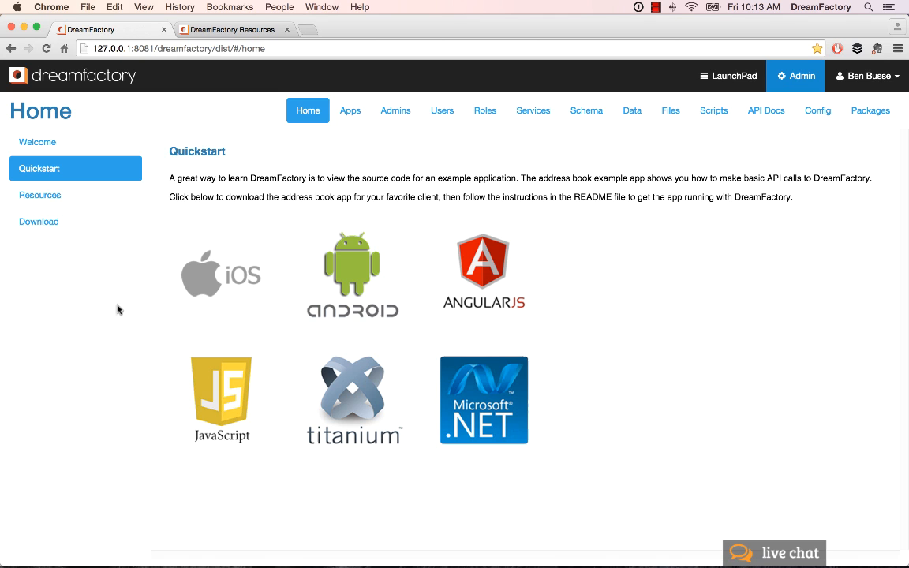
mouse_move(39, 195)
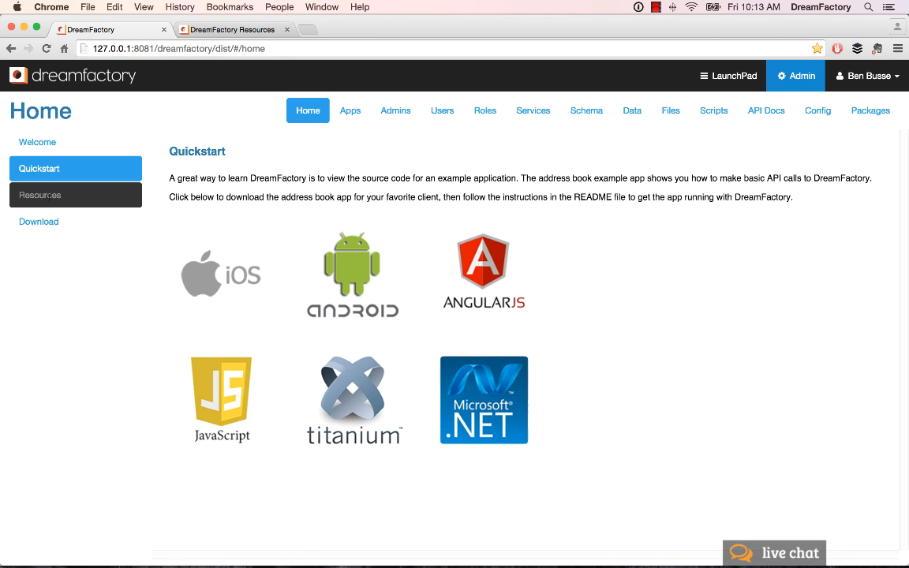
click(39, 195)
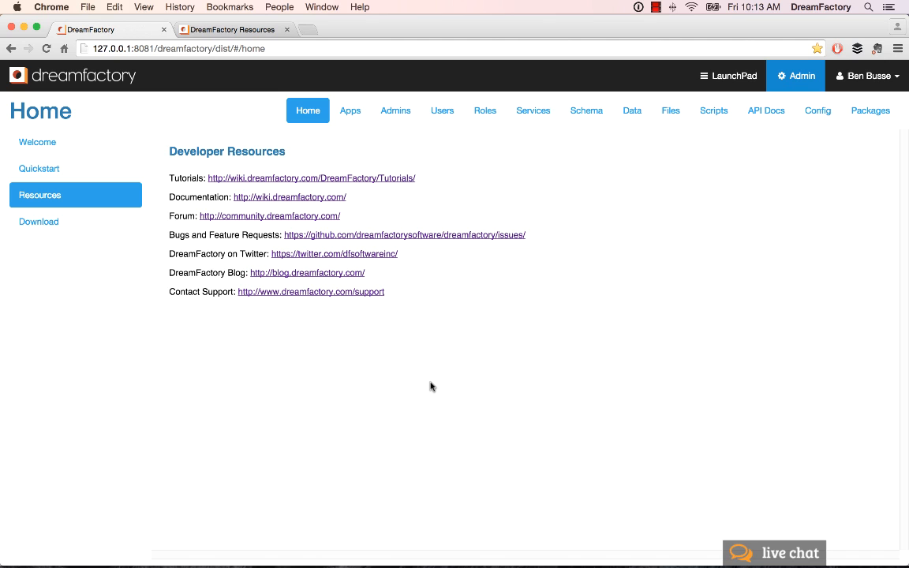
click(351, 110)
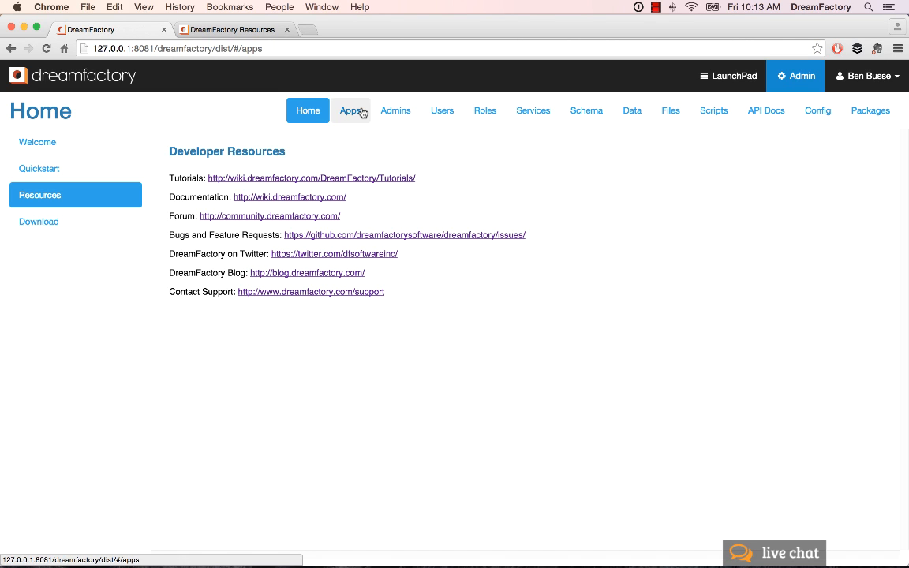
Review the app list and the app import options, then bring up the Create Application form
click(350, 111)
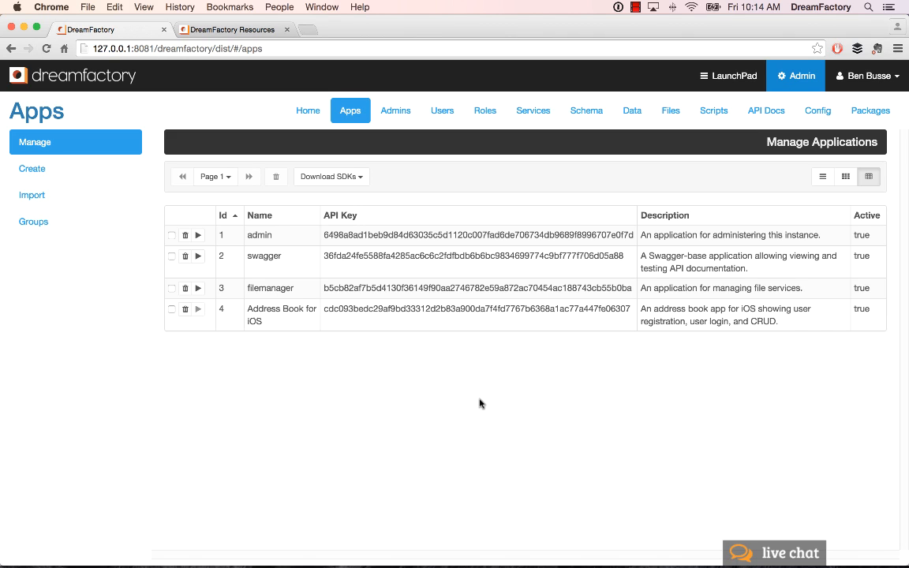
mouse_move(536, 118)
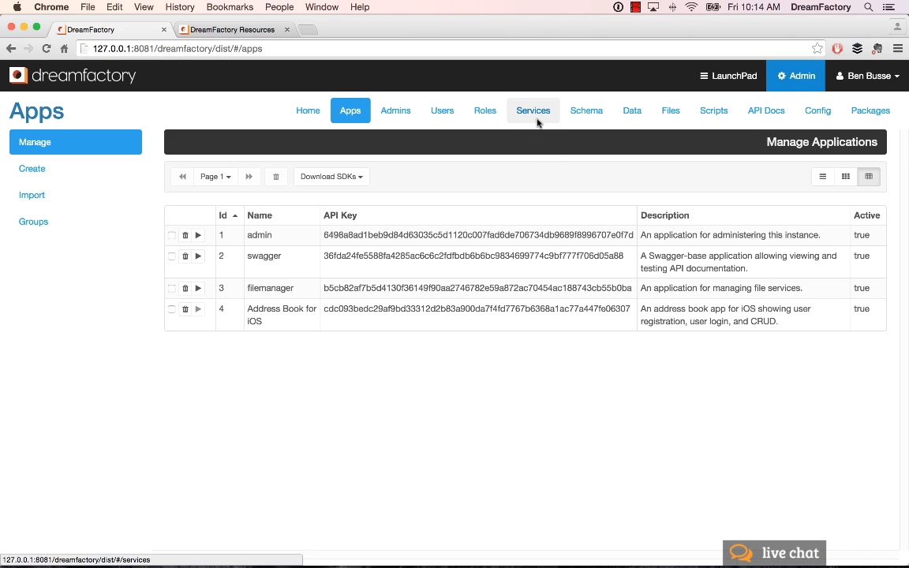
mouse_move(3, 389)
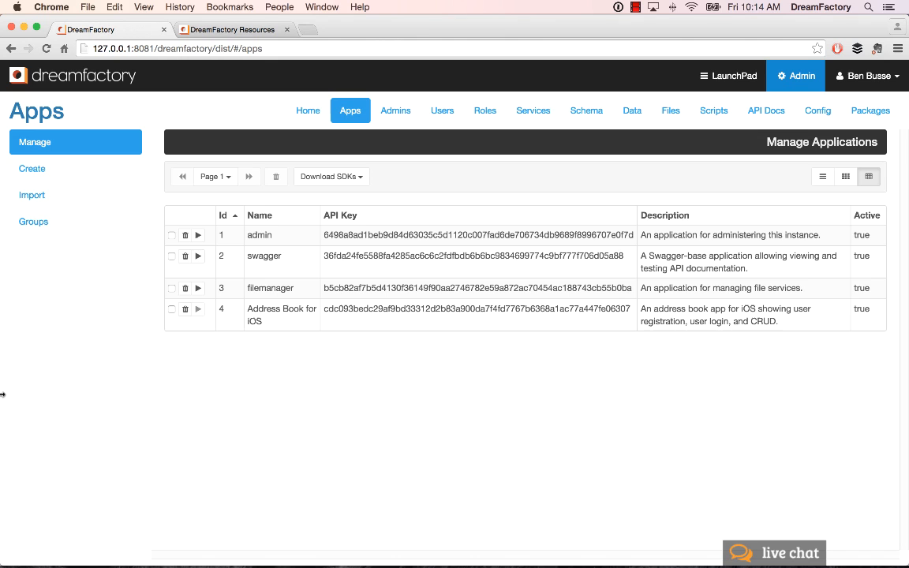
click(32, 195)
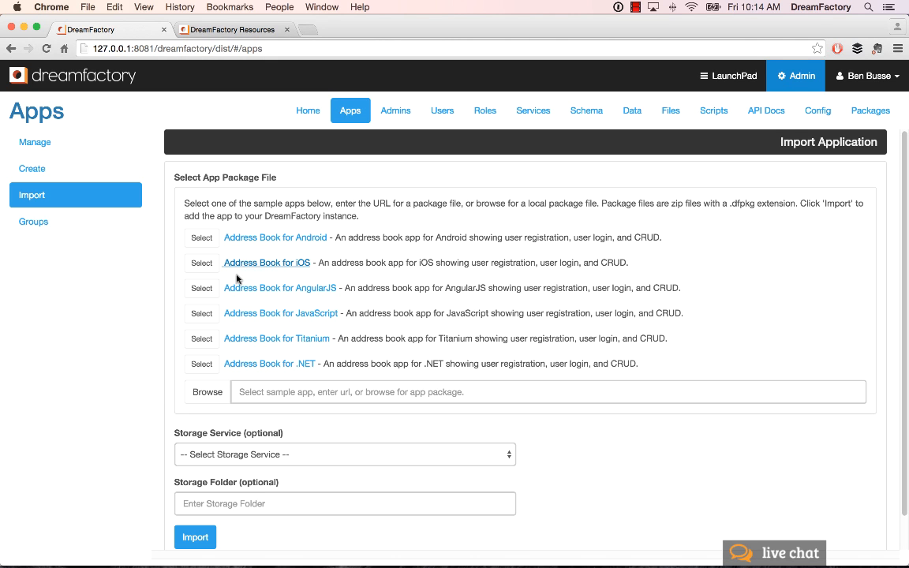
mouse_move(22, 181)
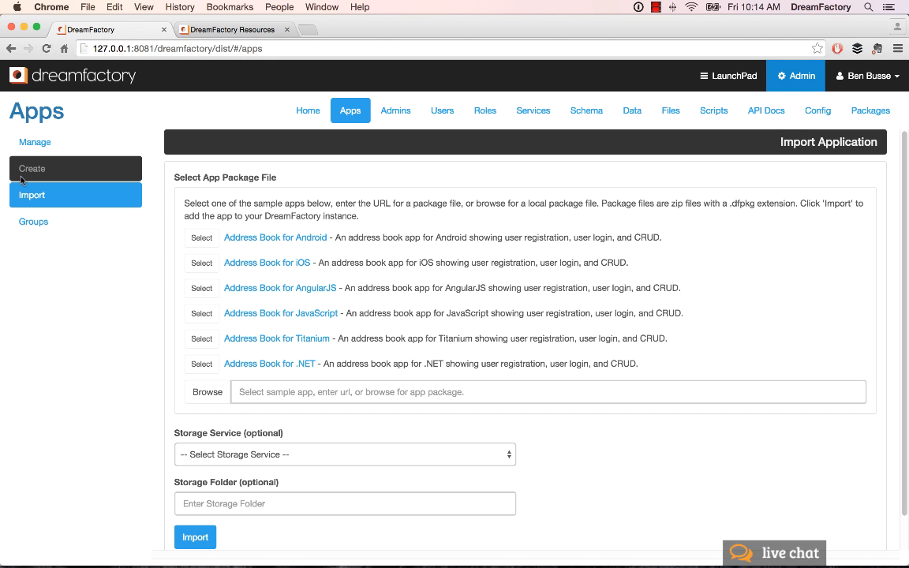
click(32, 168)
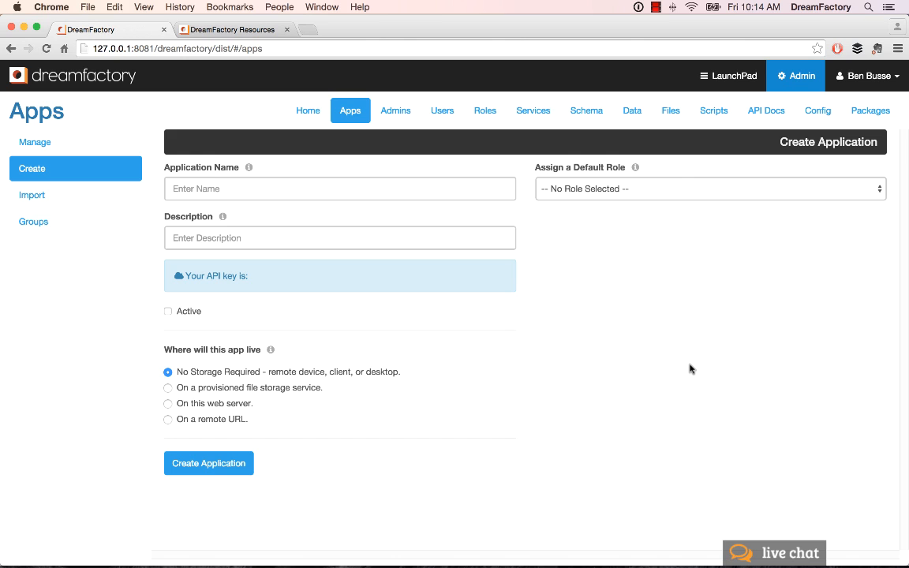
mouse_move(527, 134)
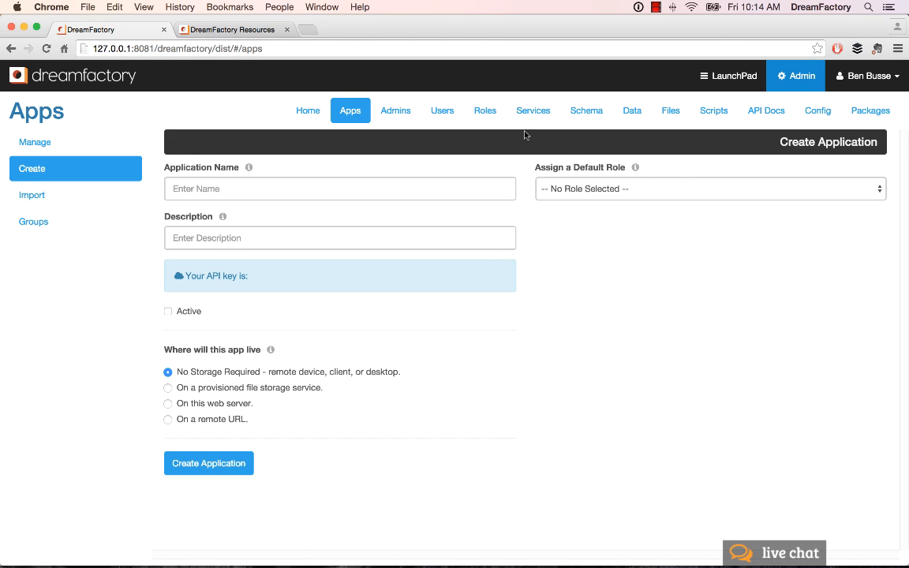
Review the configured services list and start creating a new service
click(532, 110)
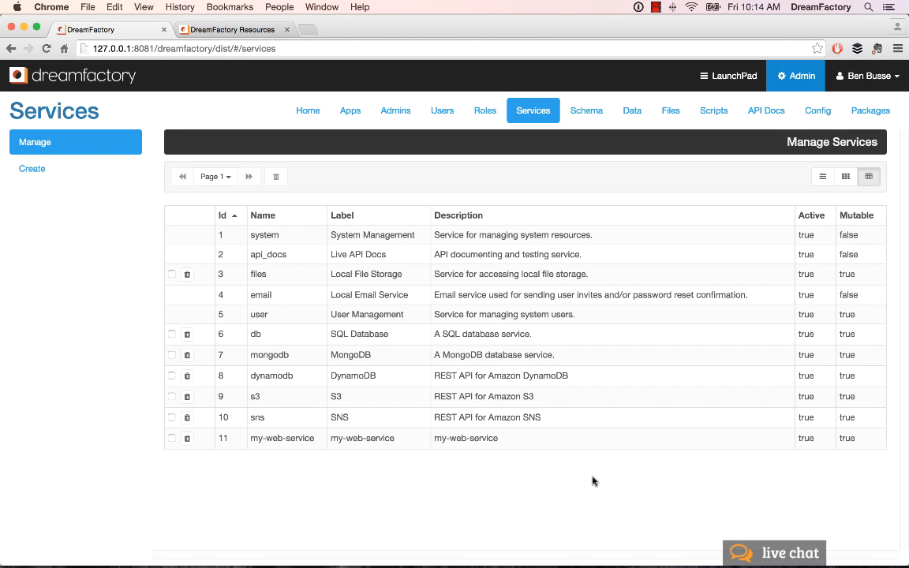
mouse_move(613, 506)
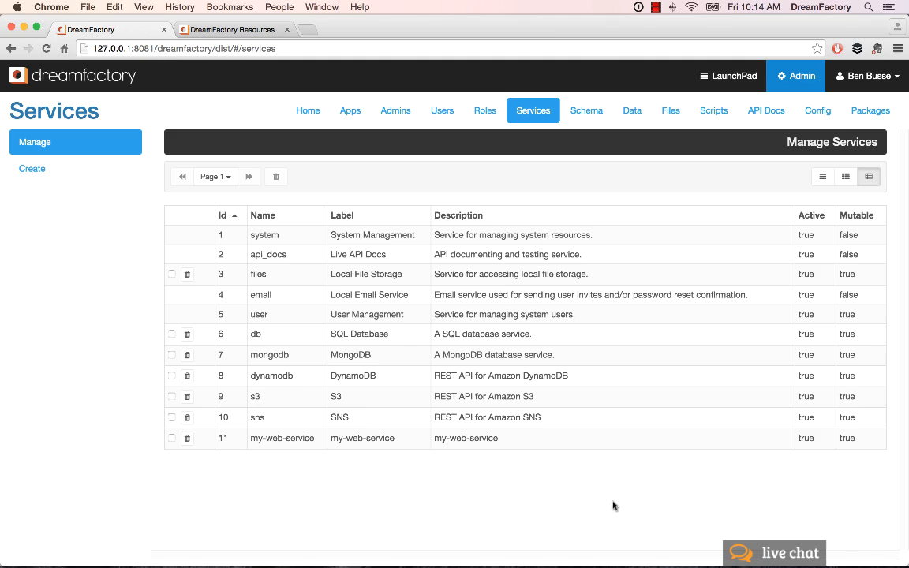
mouse_move(579, 486)
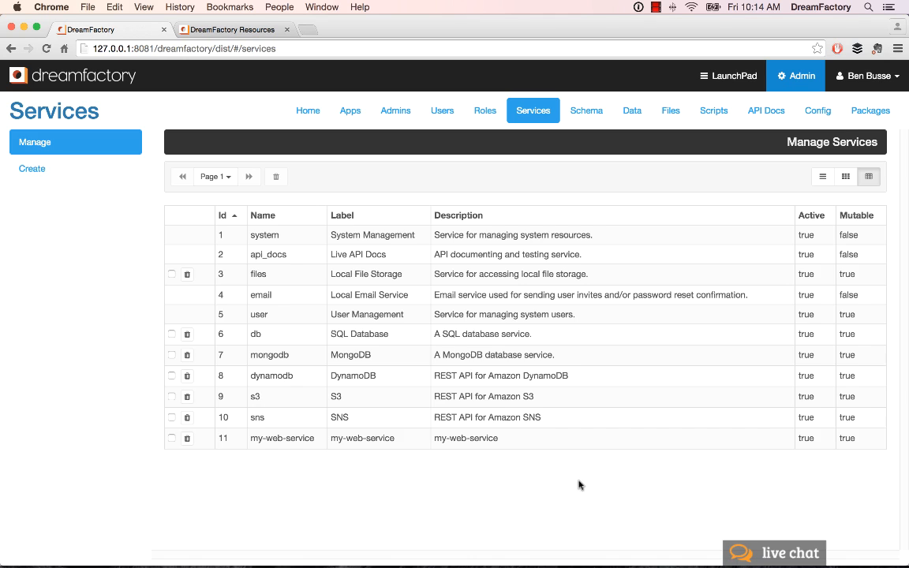
click(31, 168)
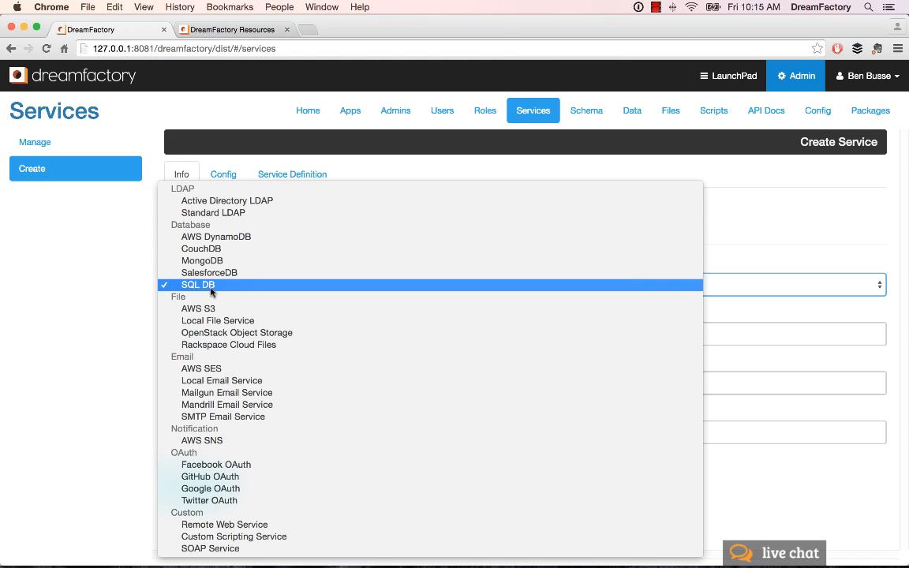
Keep SQL DB as the type, review the Config driver choices without picking one, and return to Info
click(197, 285)
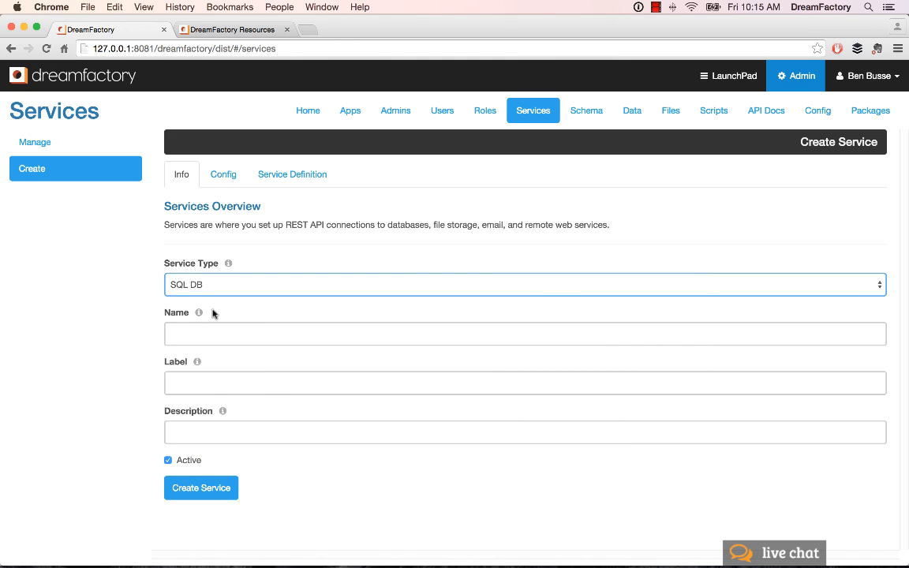
click(222, 174)
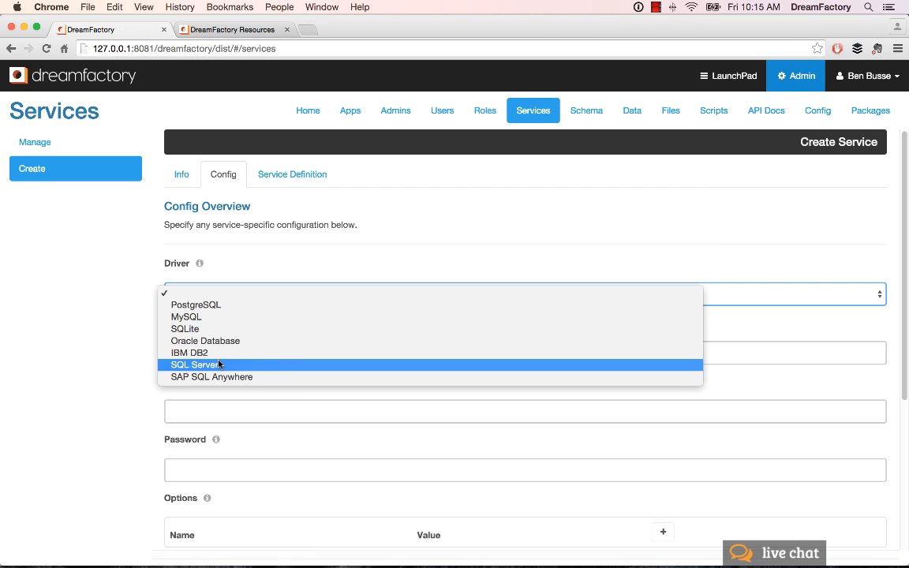
click(195, 364)
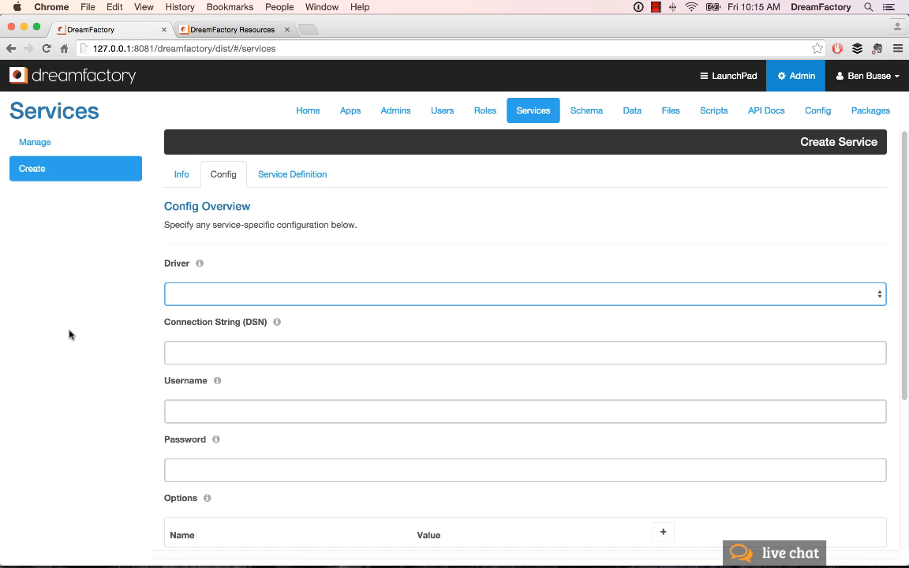
click(525, 300)
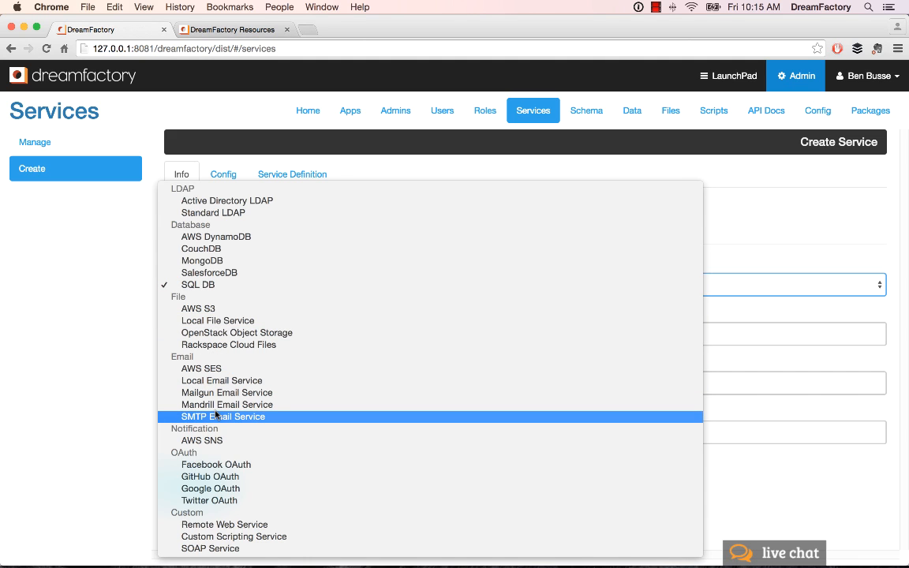
mouse_move(216, 440)
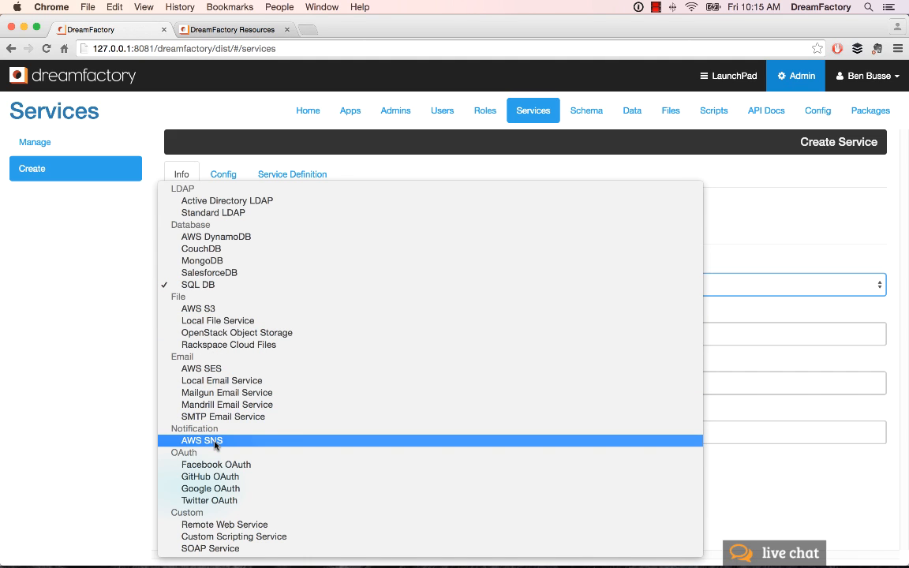
mouse_move(209, 500)
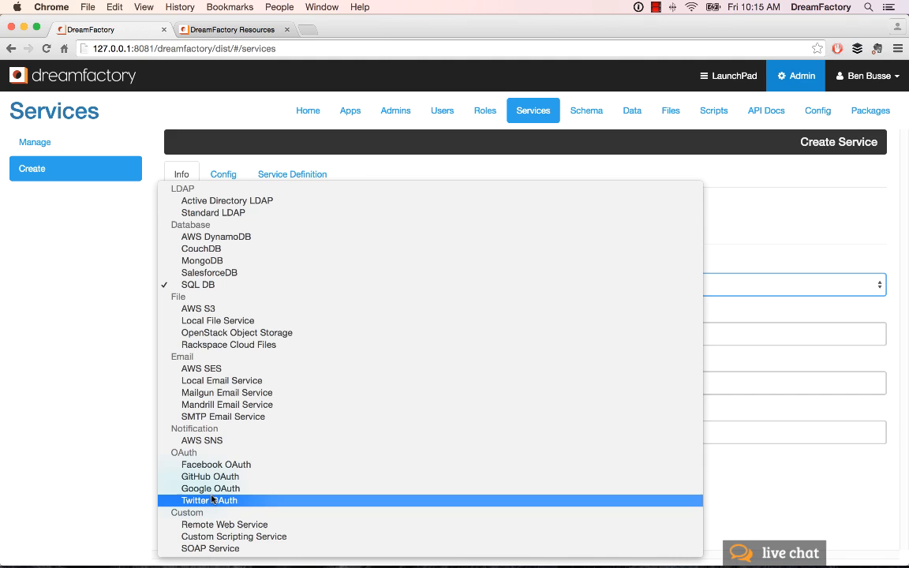
mouse_move(224, 524)
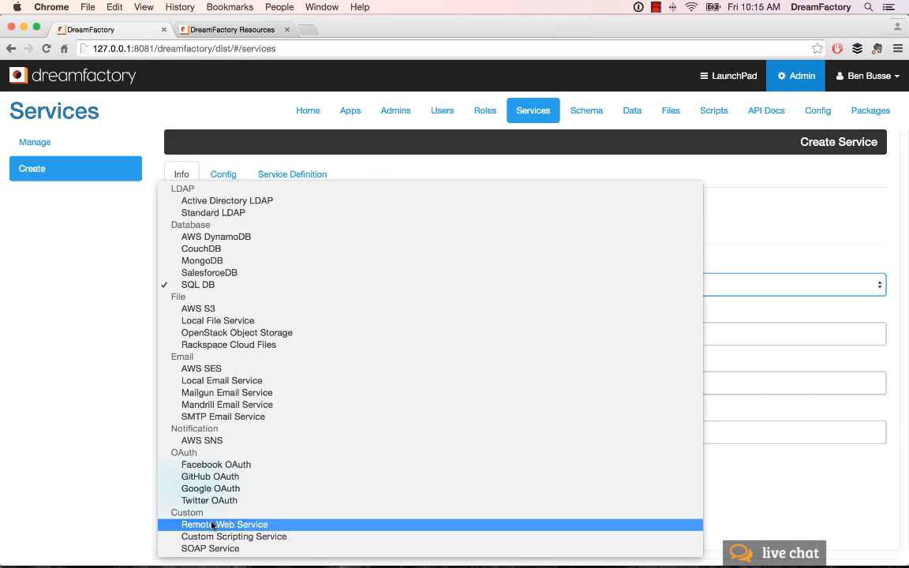
mouse_move(209, 549)
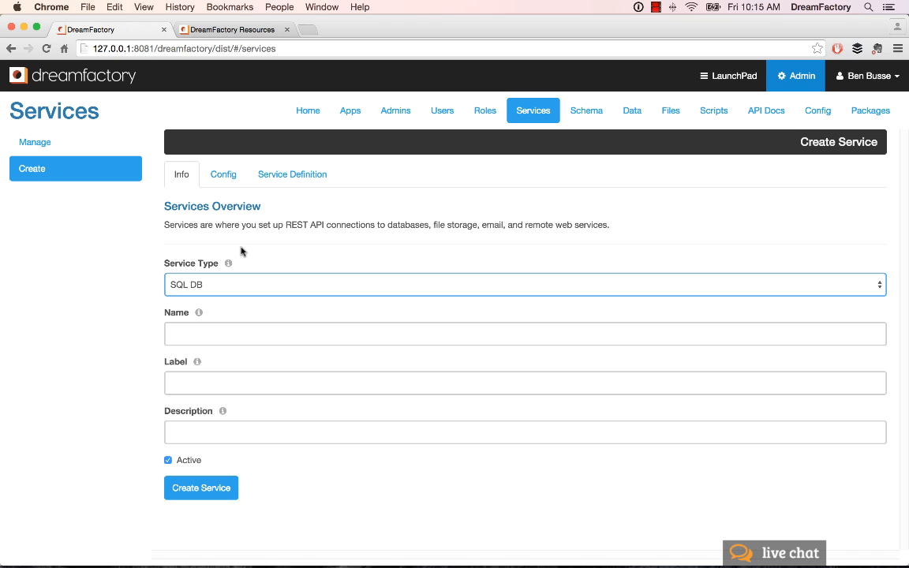
mouse_move(779, 115)
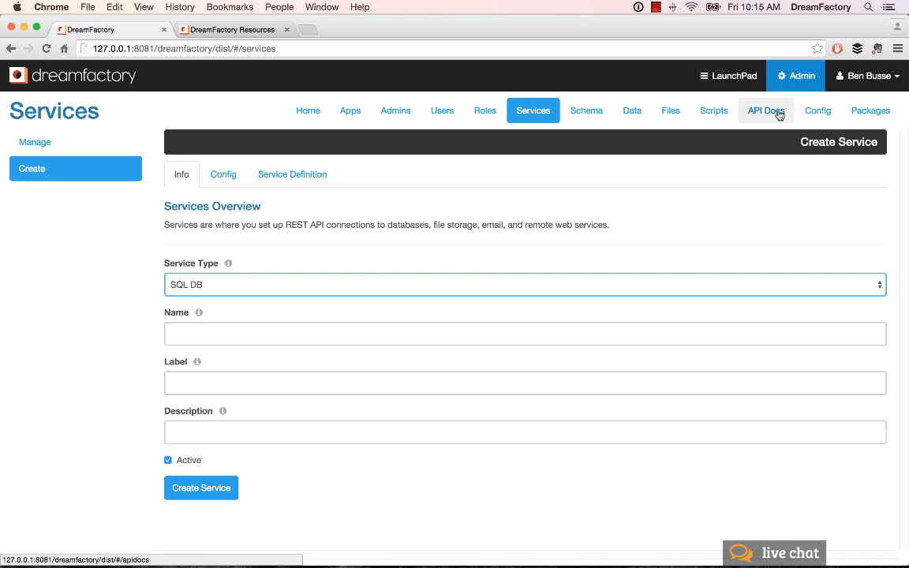
Browse the live API Docs and the db service's list of operations
click(766, 111)
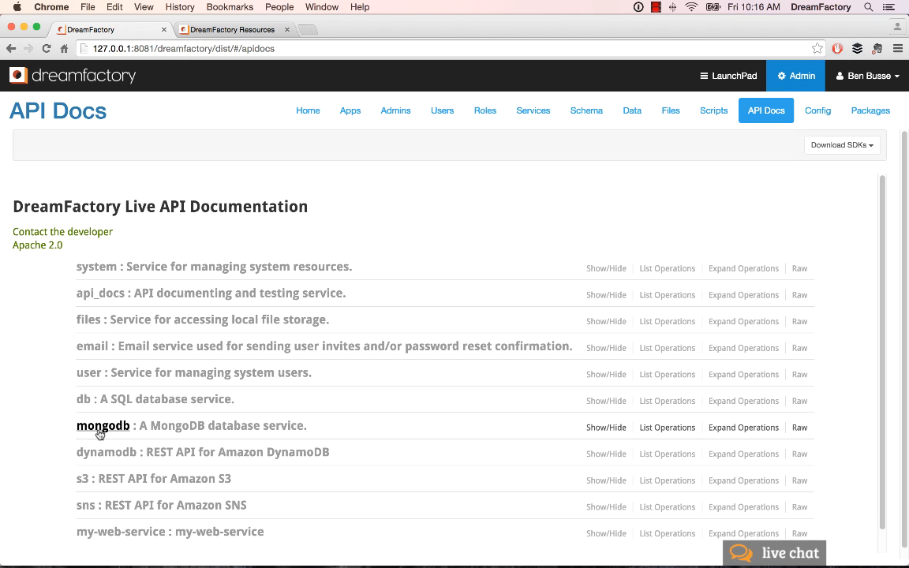
mouse_move(85, 489)
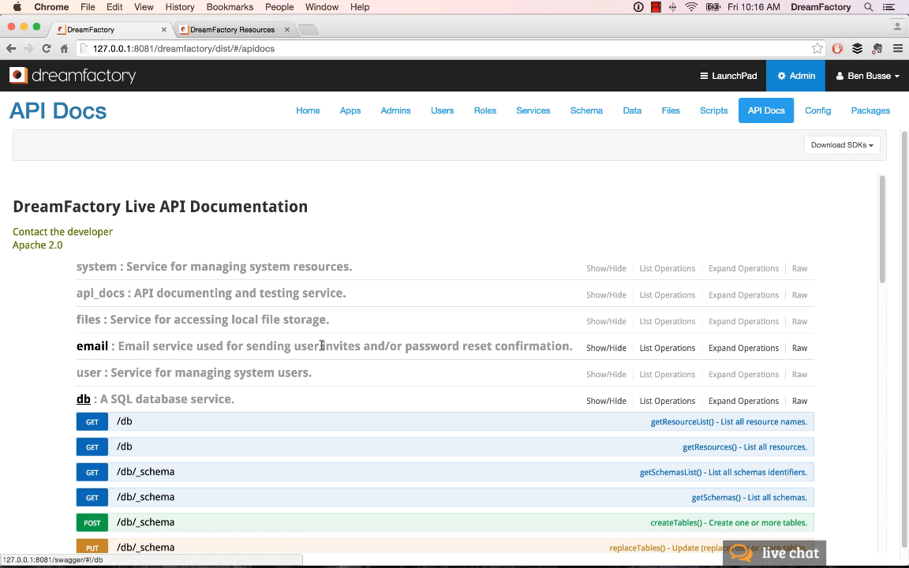
scroll(down, 3)
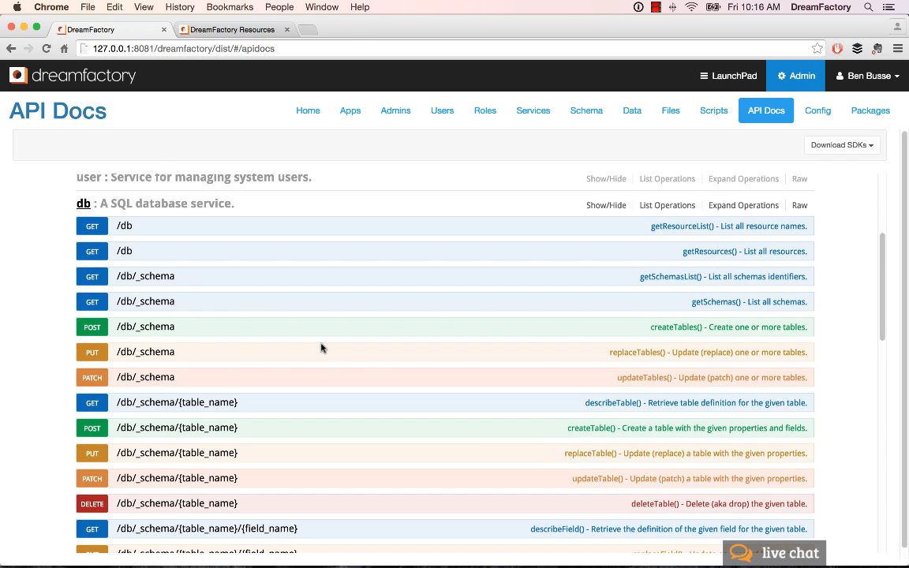
mouse_move(254, 350)
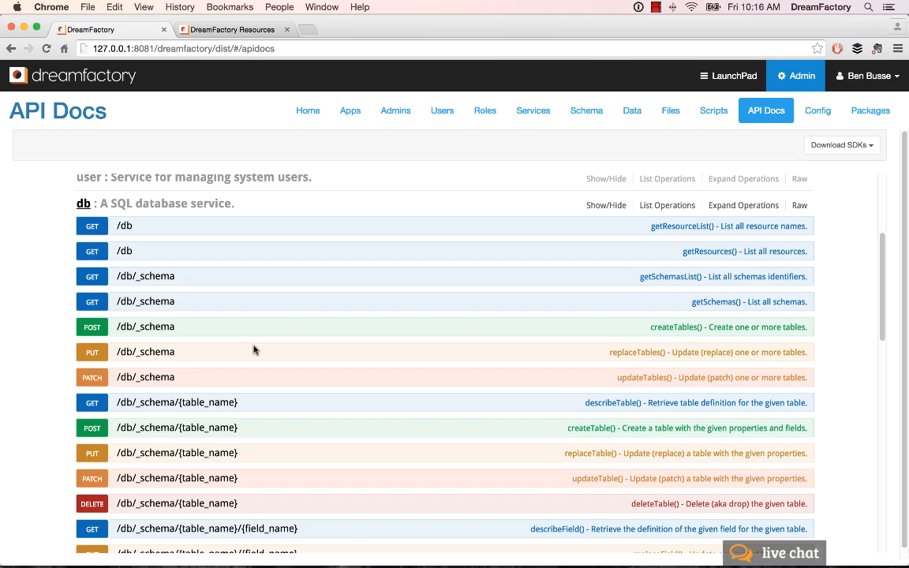
mouse_move(302, 350)
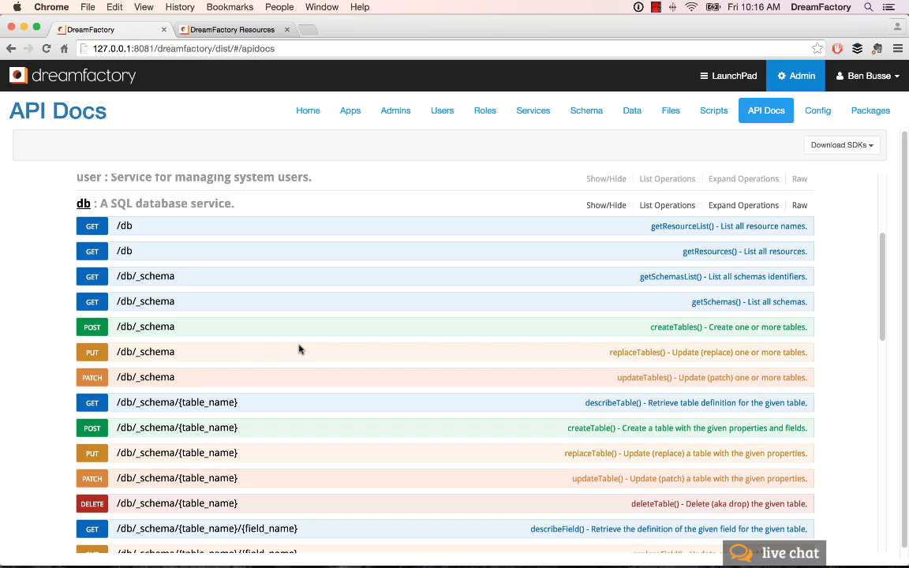
scroll(down, 3)
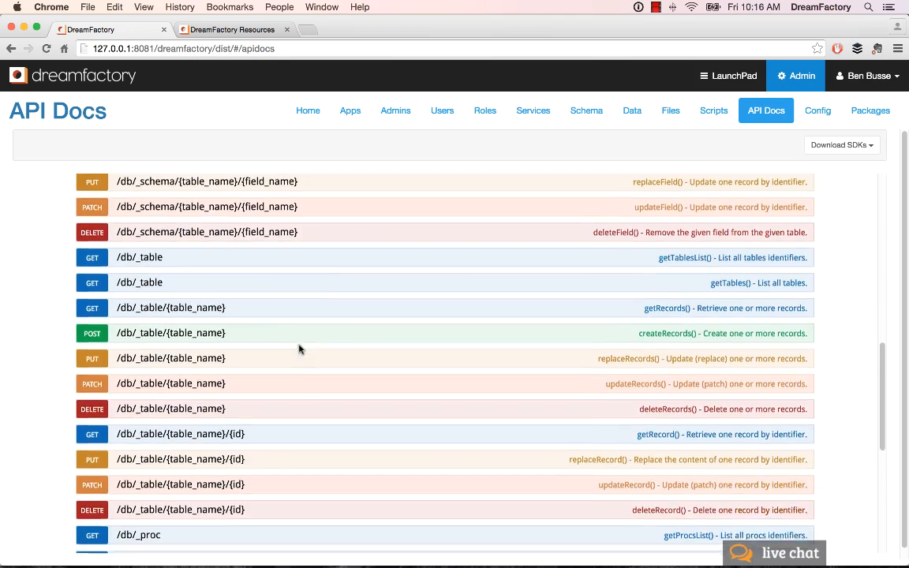
scroll(down, 3)
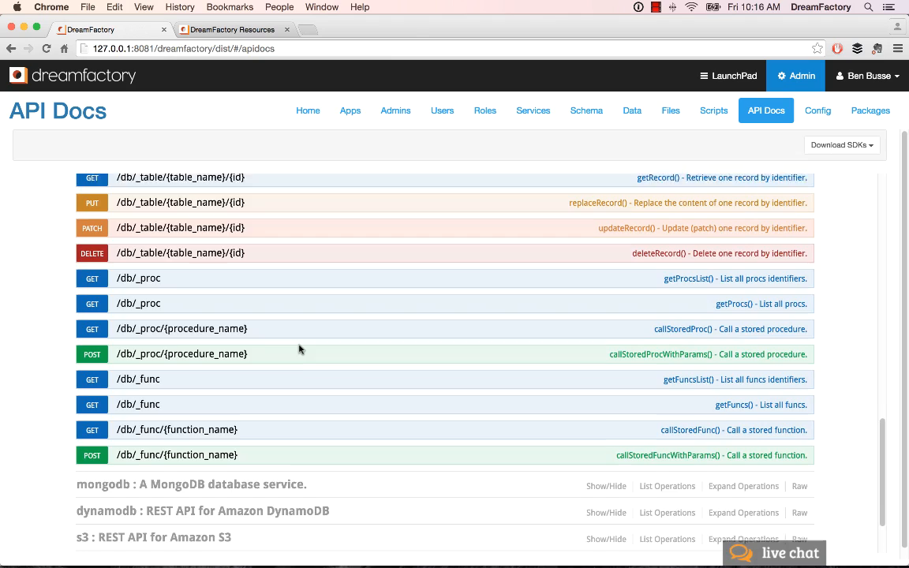
scroll(up, 3)
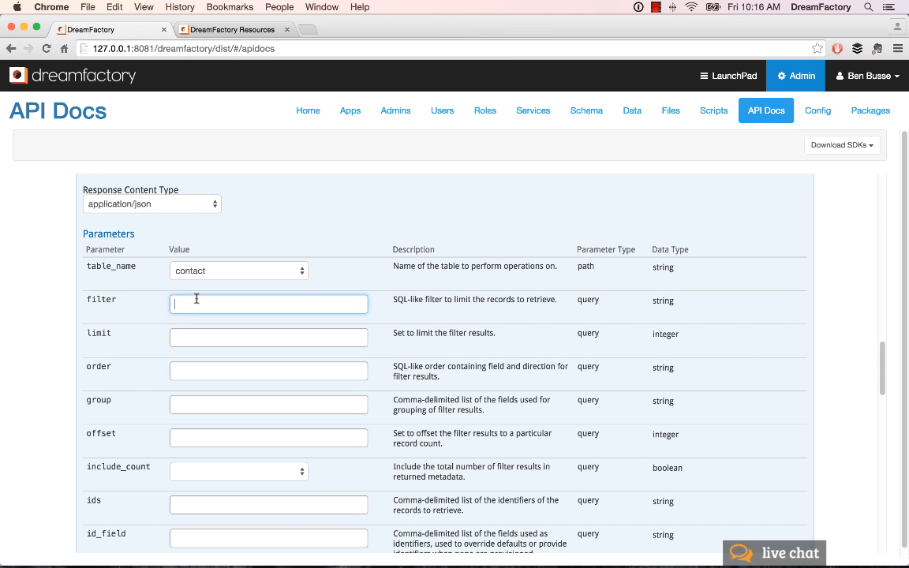
mouse_move(182, 426)
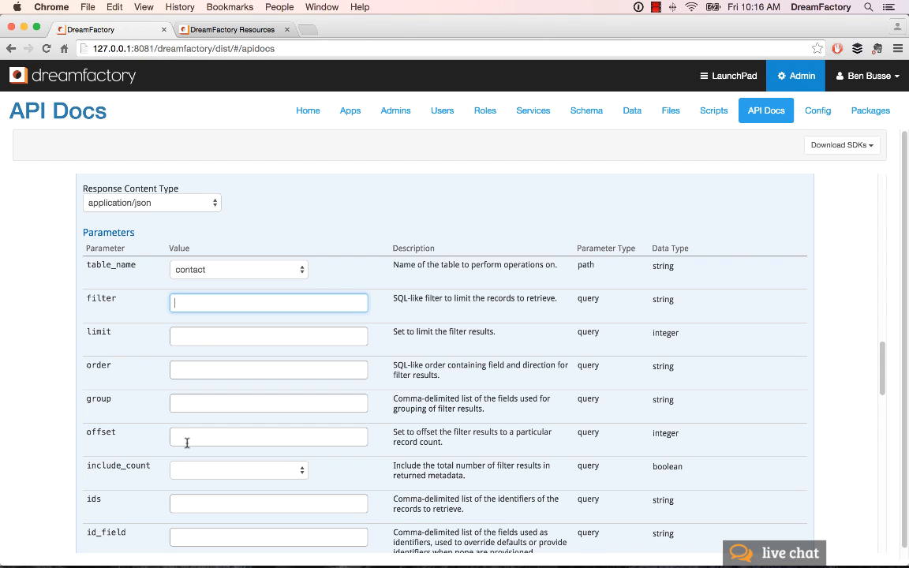
Run GET contact records with limit 10 and related *, then review the JSON response
text(10)
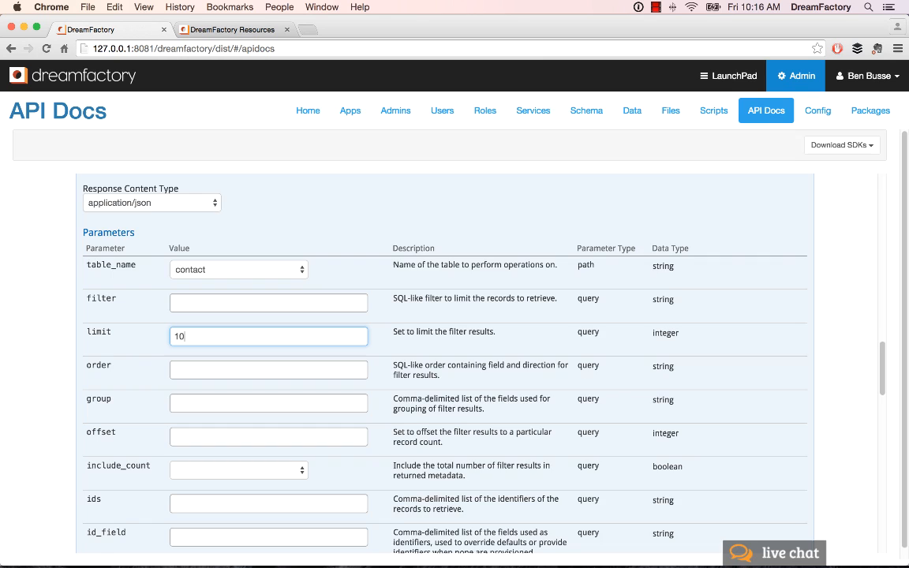
scroll(down, 3)
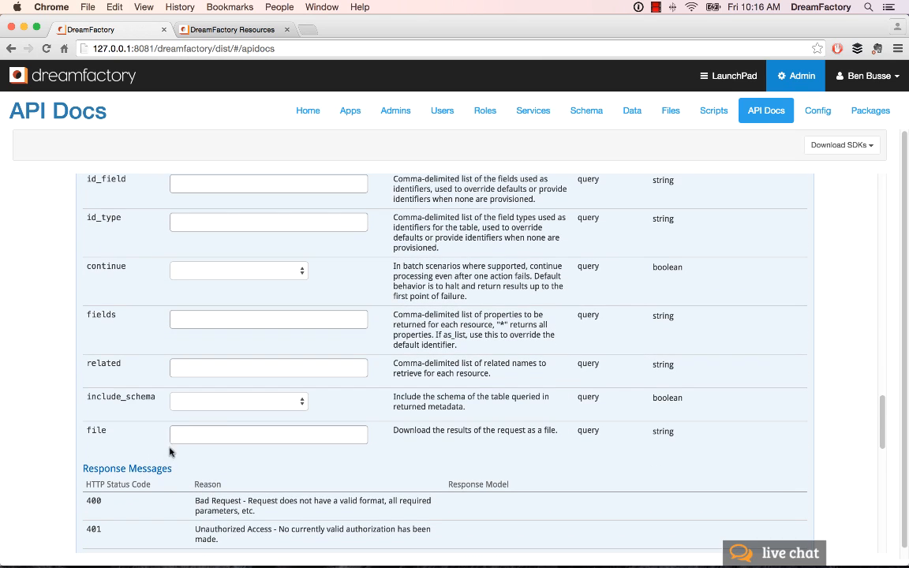
click(269, 368)
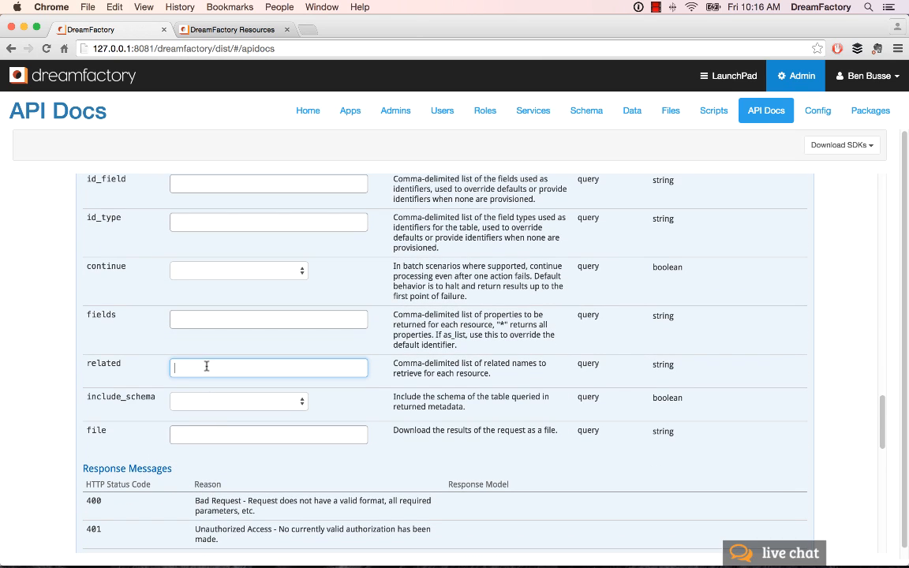
scroll(down, 3)
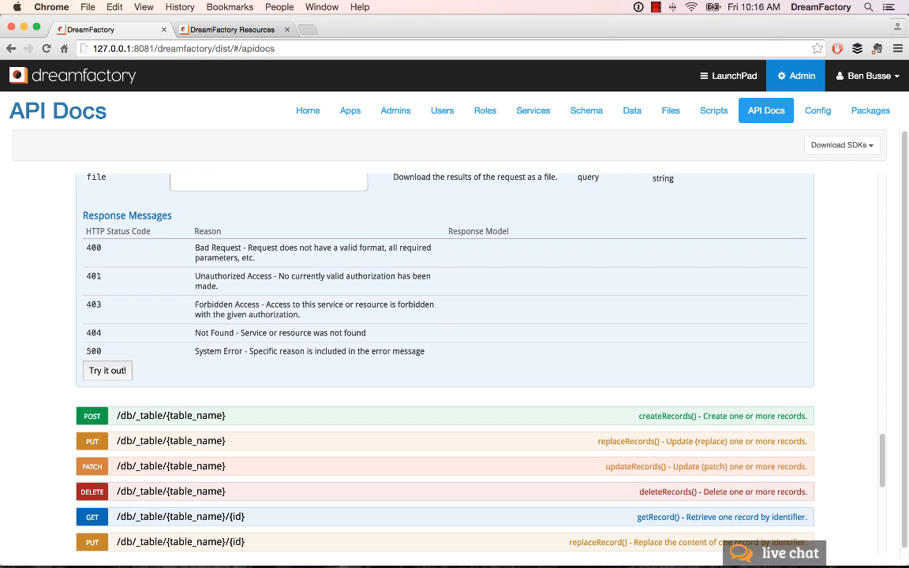
click(106, 371)
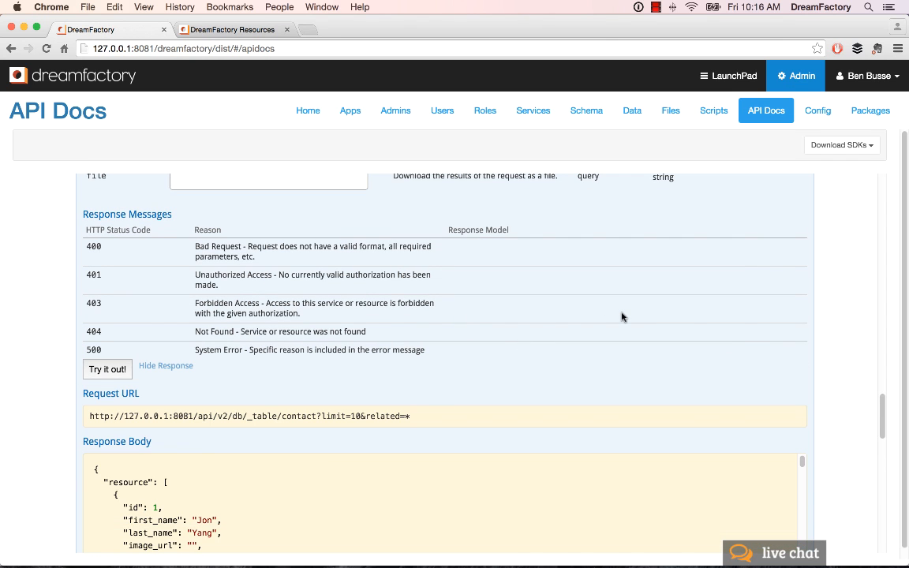
scroll(down, 3)
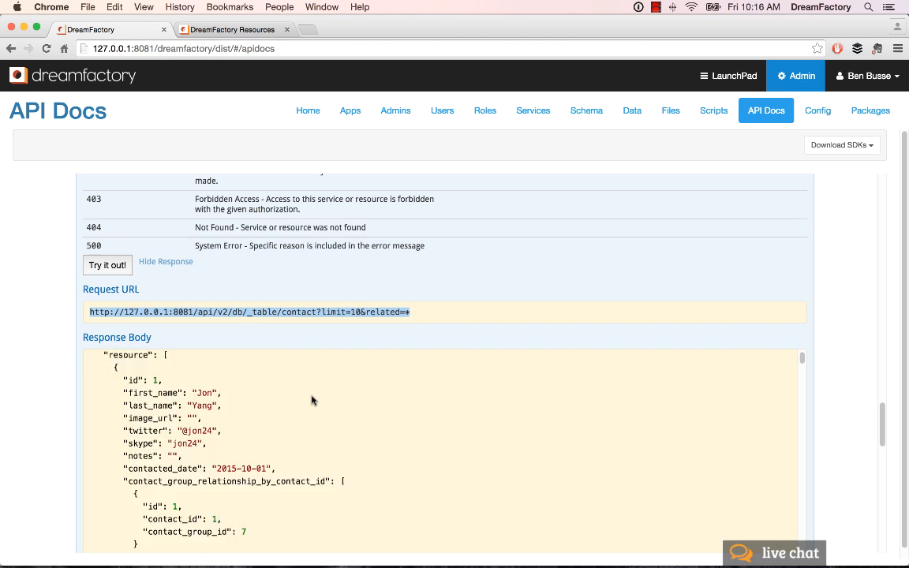
scroll(down, 3)
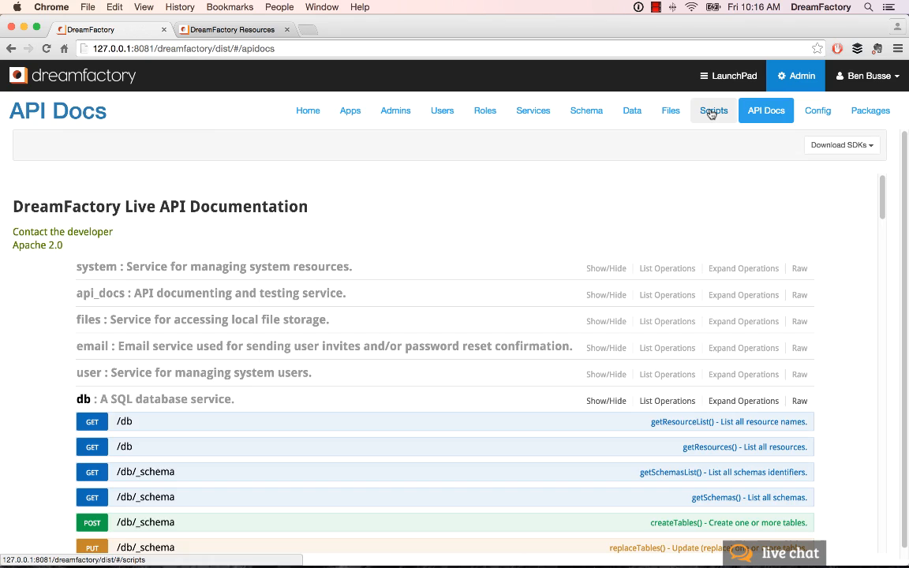
In Scripts, drill into Process Event Scripts > db > _table.{table_name} to list its event scripts
click(714, 111)
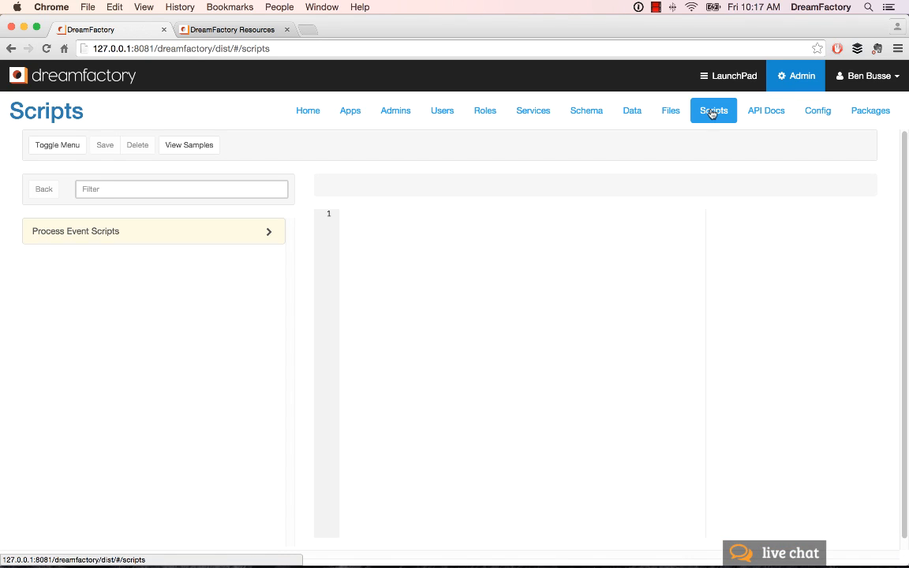
mouse_move(747, 256)
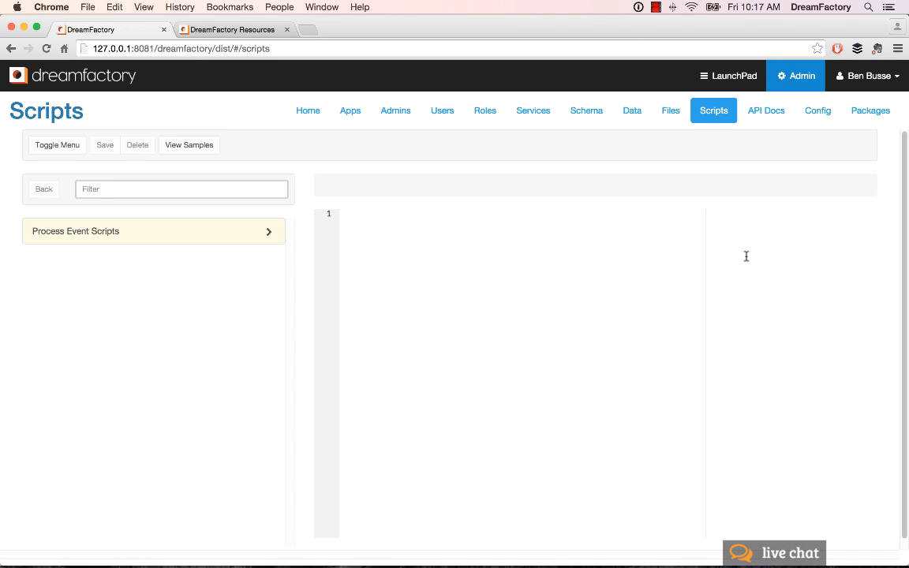
mouse_move(781, 252)
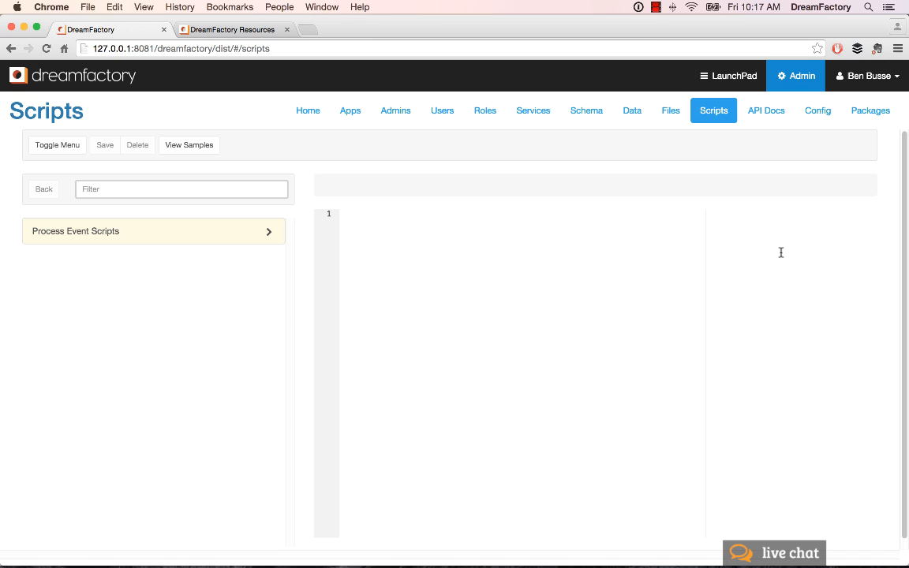
click(75, 230)
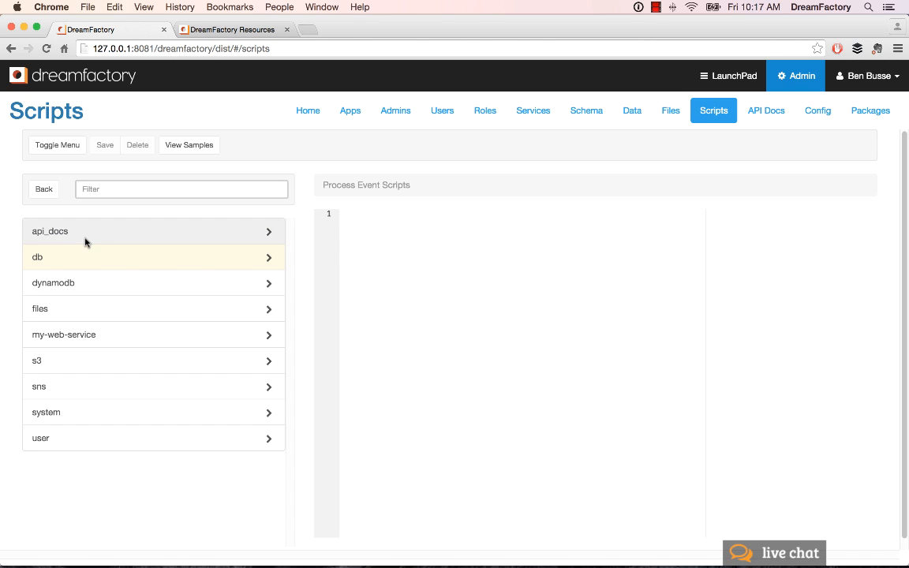
mouse_move(149, 502)
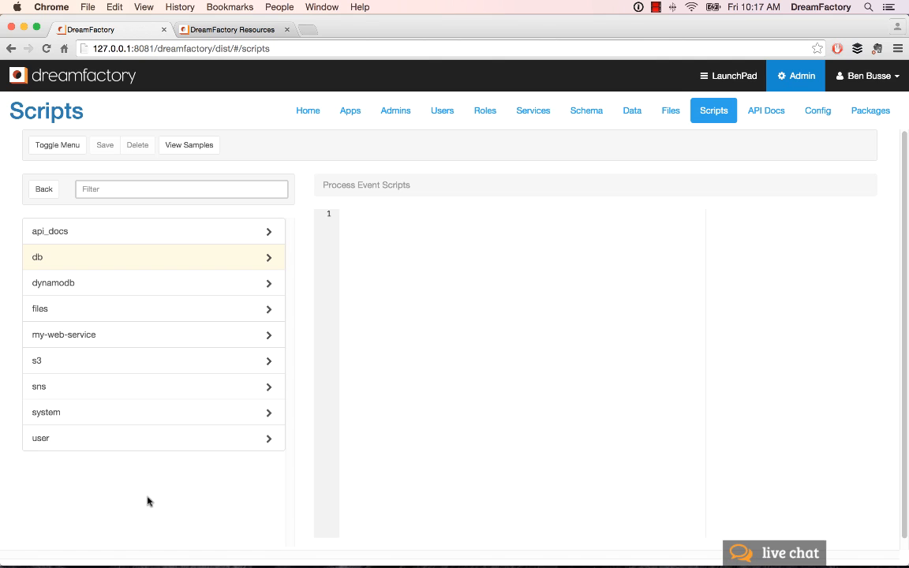
mouse_move(111, 263)
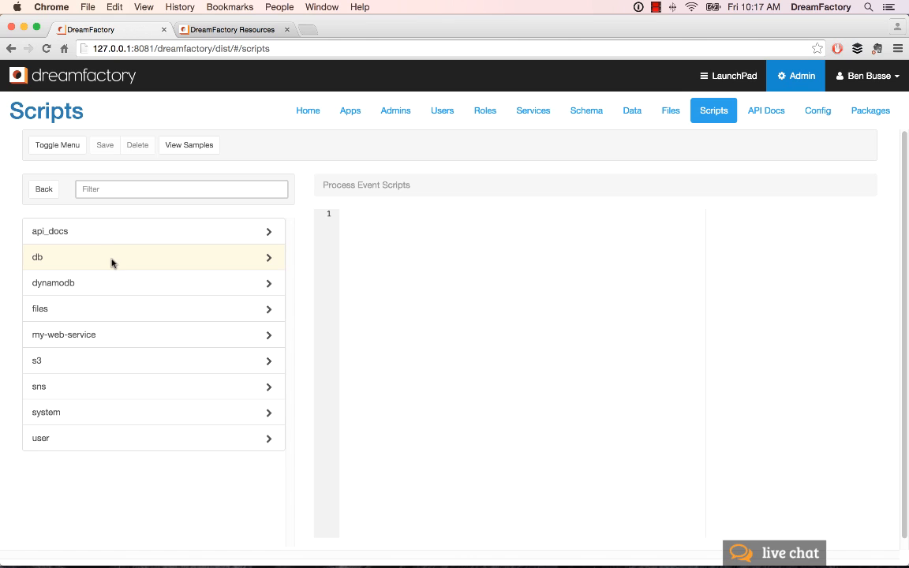
mouse_move(162, 322)
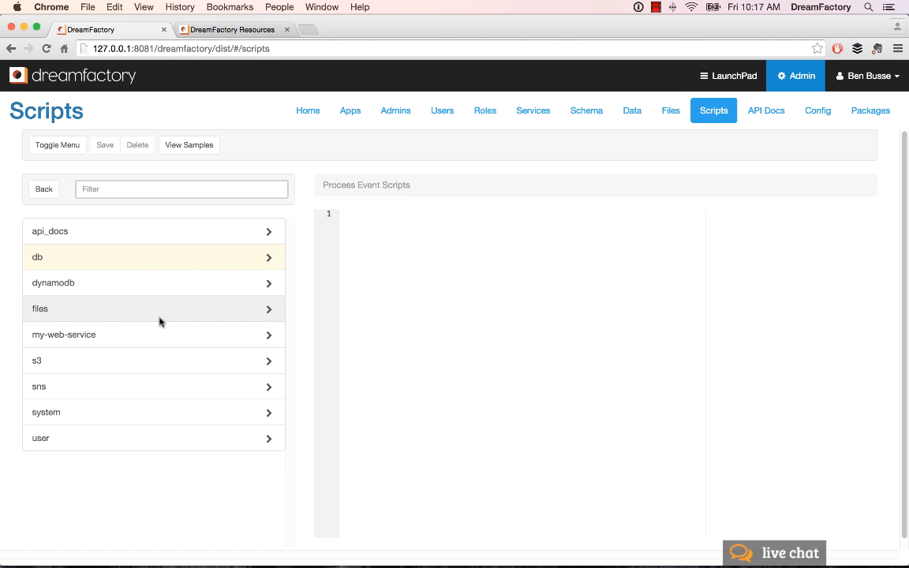
mouse_move(109, 555)
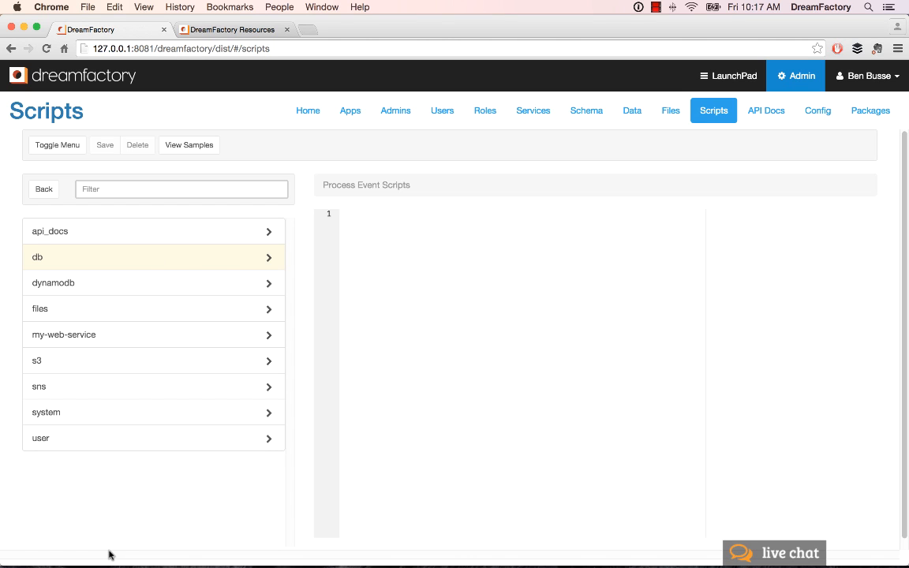
mouse_move(105, 548)
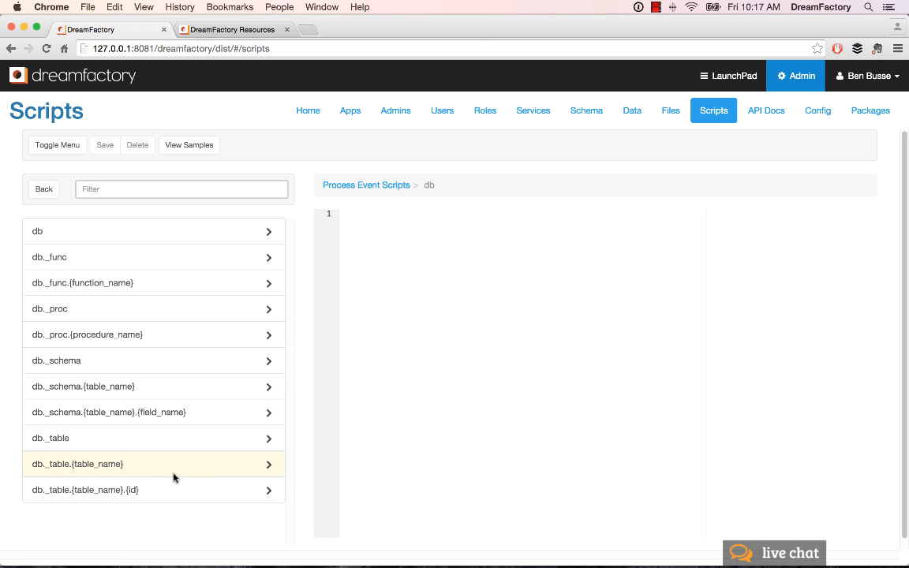
click(77, 464)
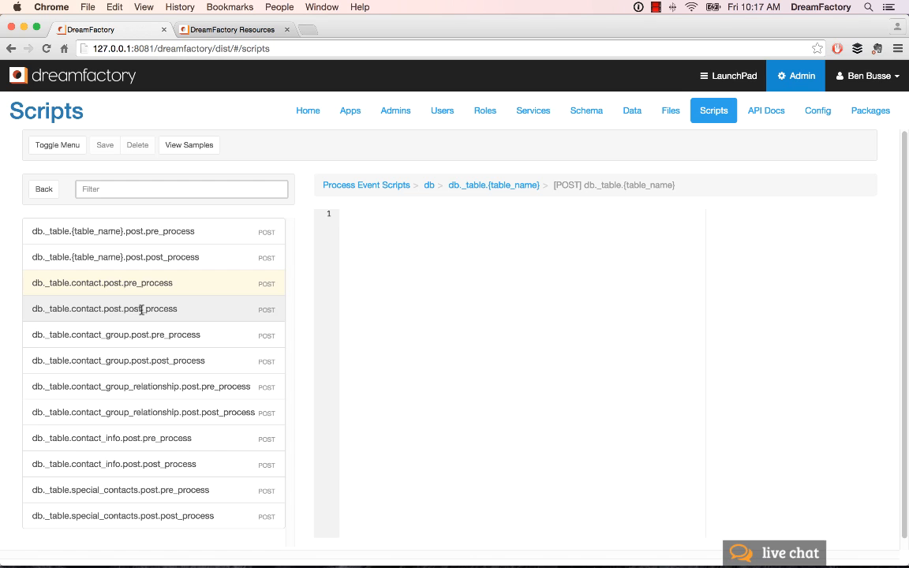
click(102, 283)
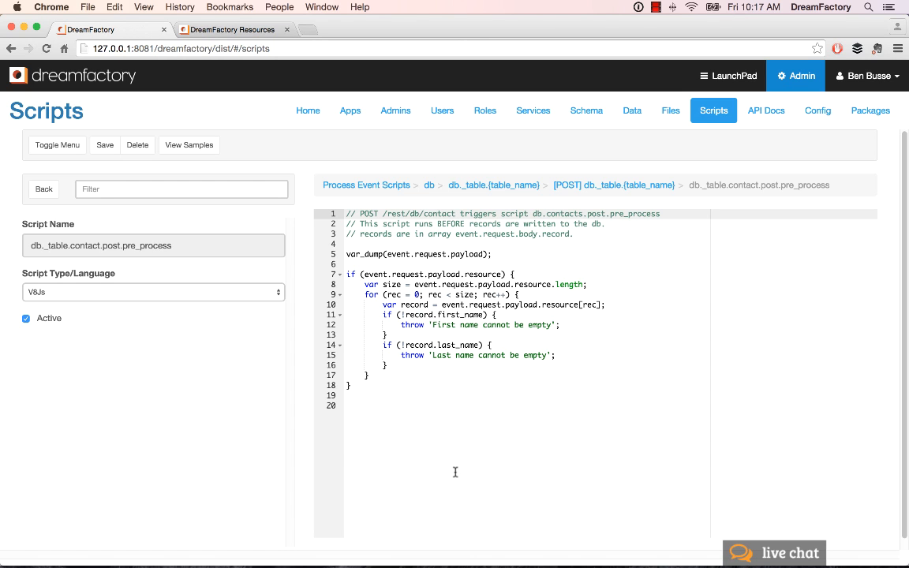
mouse_move(362, 256)
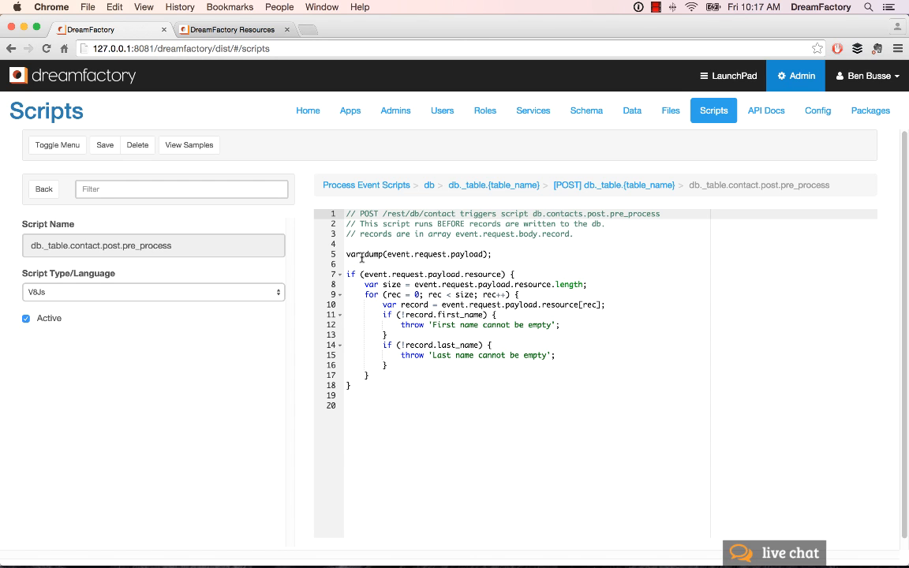
mouse_move(295, 364)
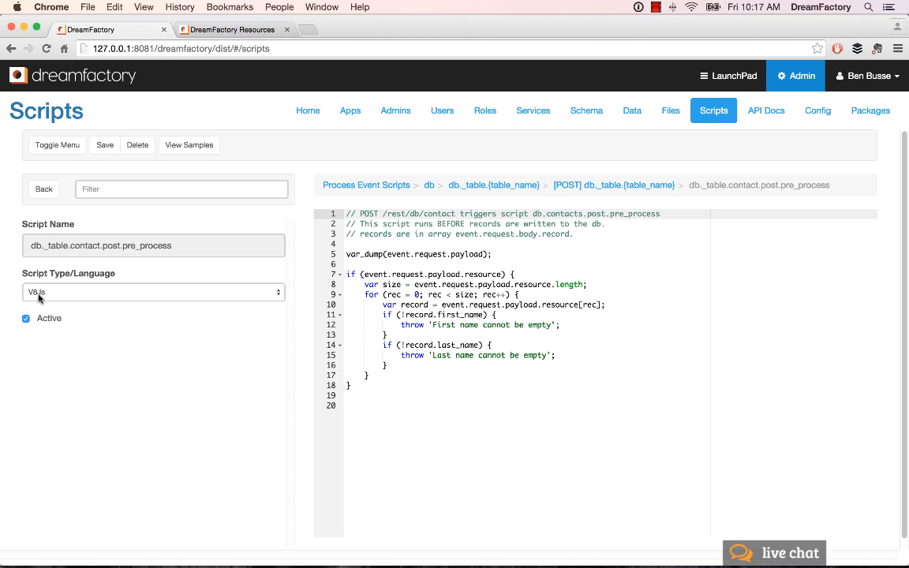
click(152, 292)
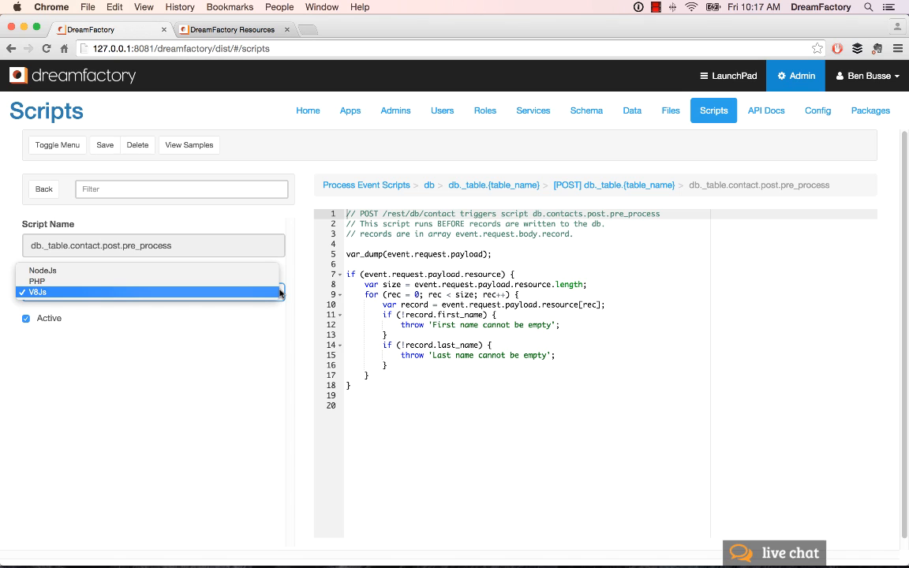
click(150, 292)
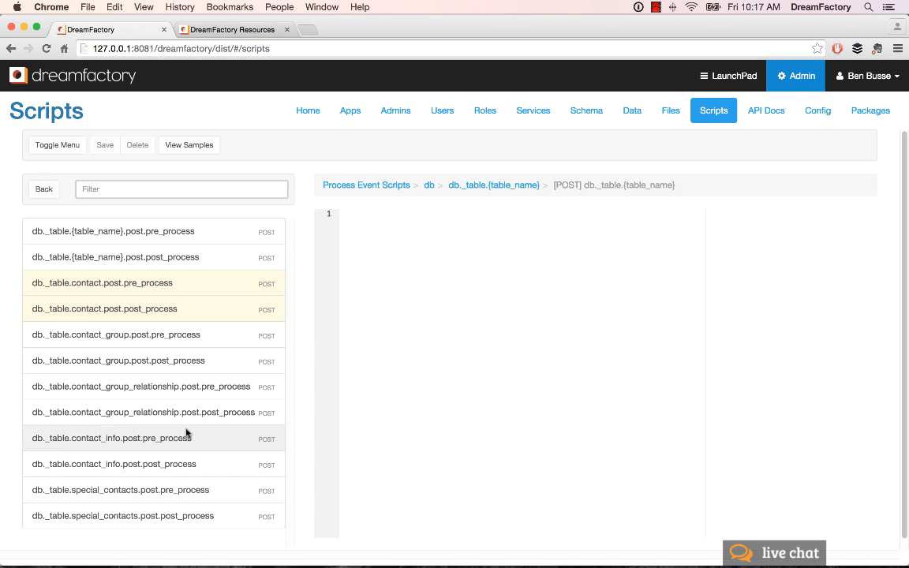
Review the db._table.contact.post.post_process SNS script, then go to the Roles list
click(102, 308)
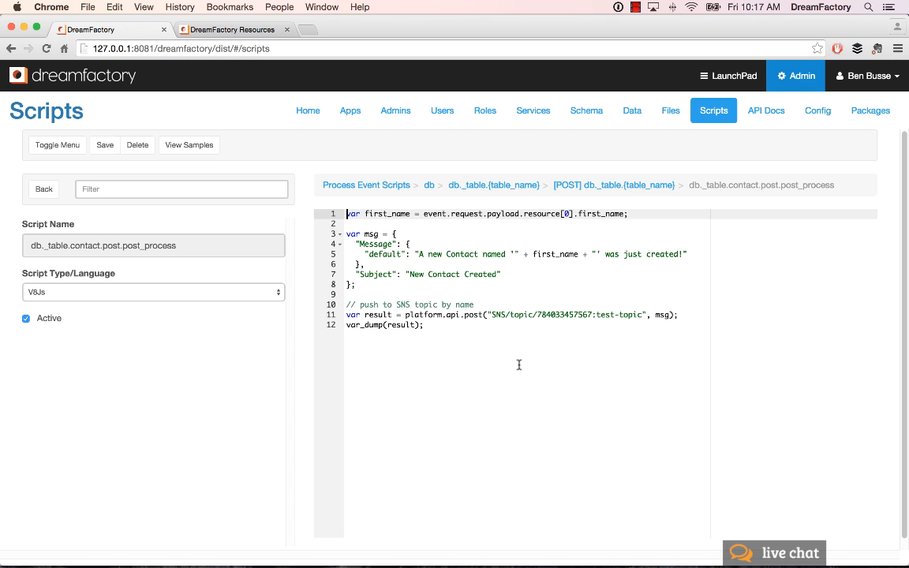
mouse_move(523, 378)
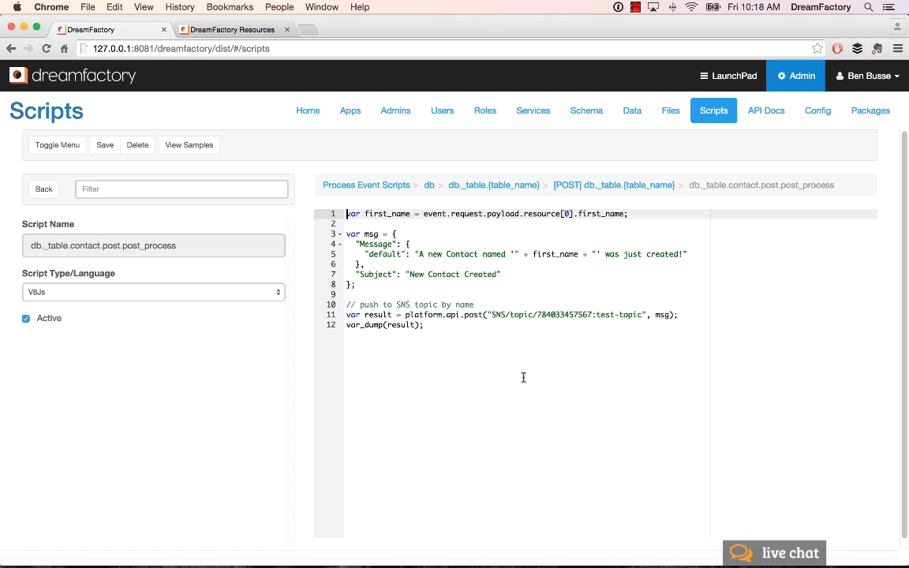
mouse_move(364, 424)
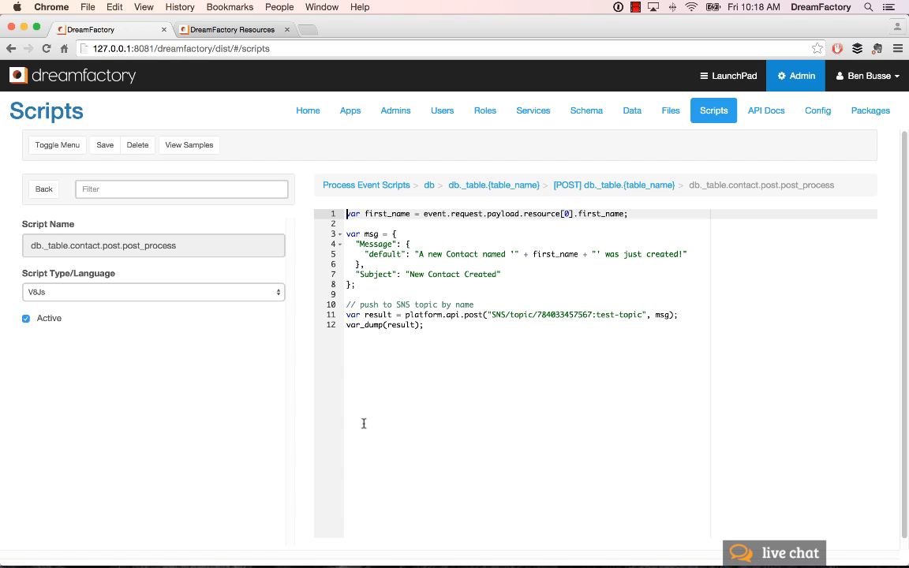
click(485, 110)
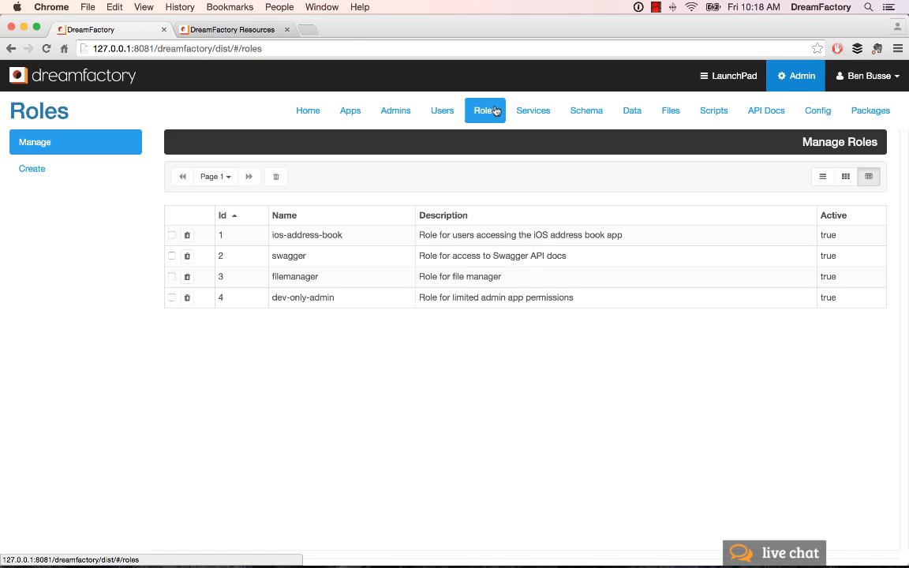
mouse_move(504, 370)
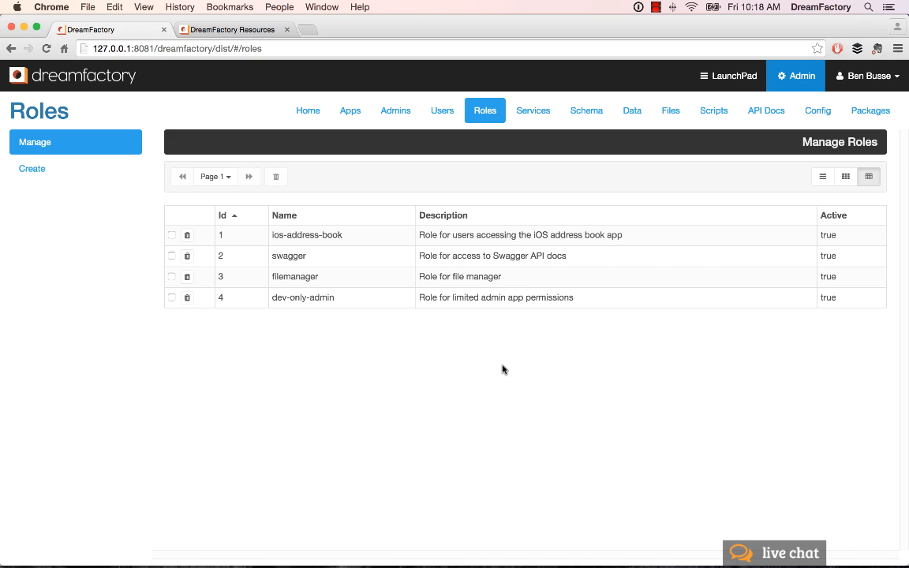
mouse_move(408, 338)
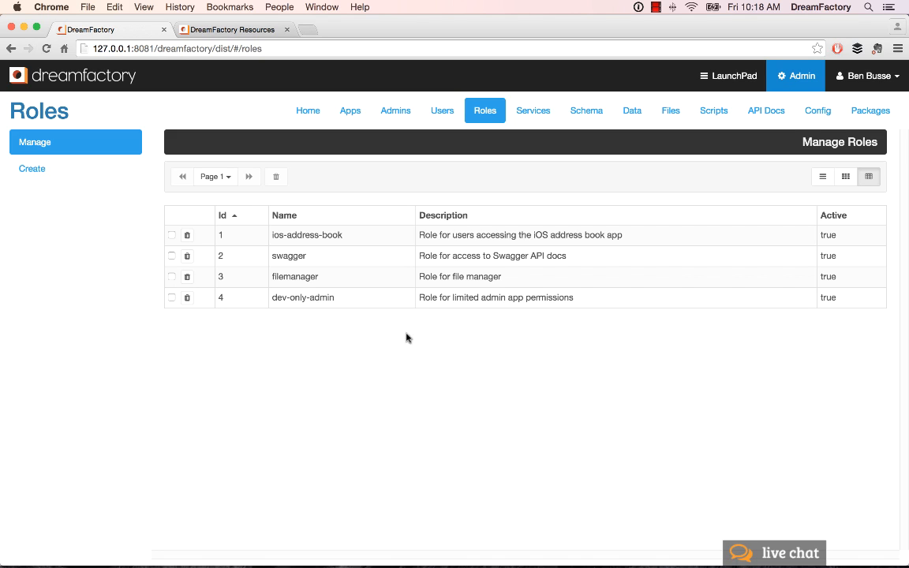
mouse_move(302, 473)
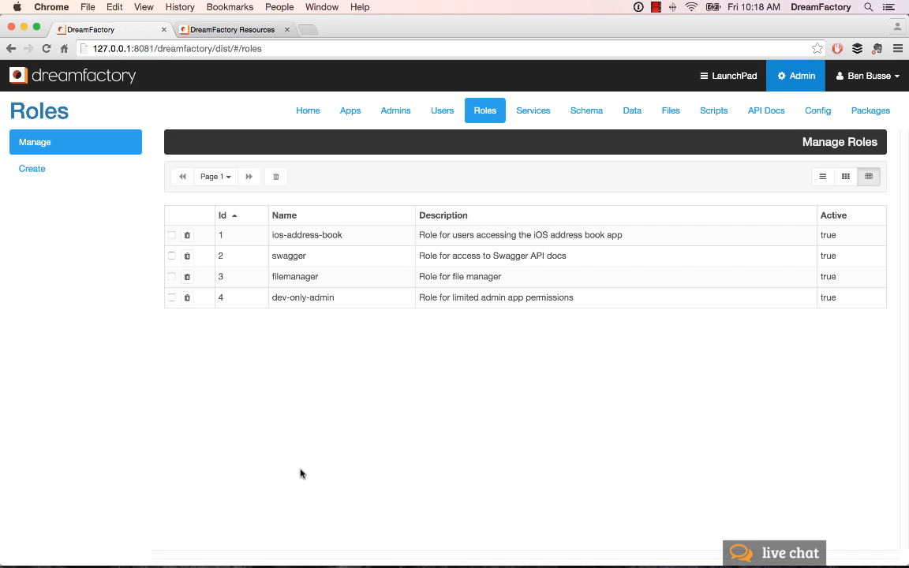
Open the ios-address-book role's Edit page from the Manage Roles table
click(307, 234)
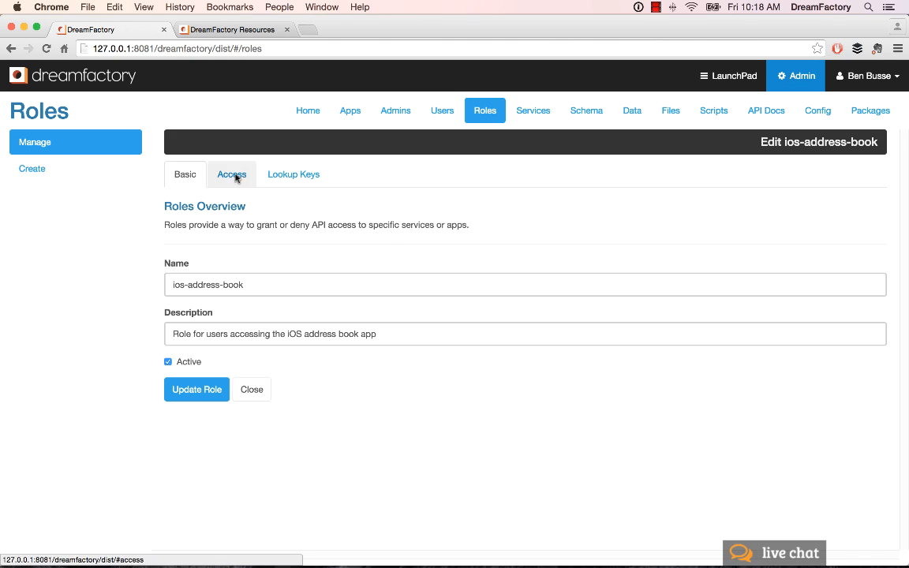
View the role's Access rules, keeping db as the service and the five allowed request methods unchanged
click(231, 175)
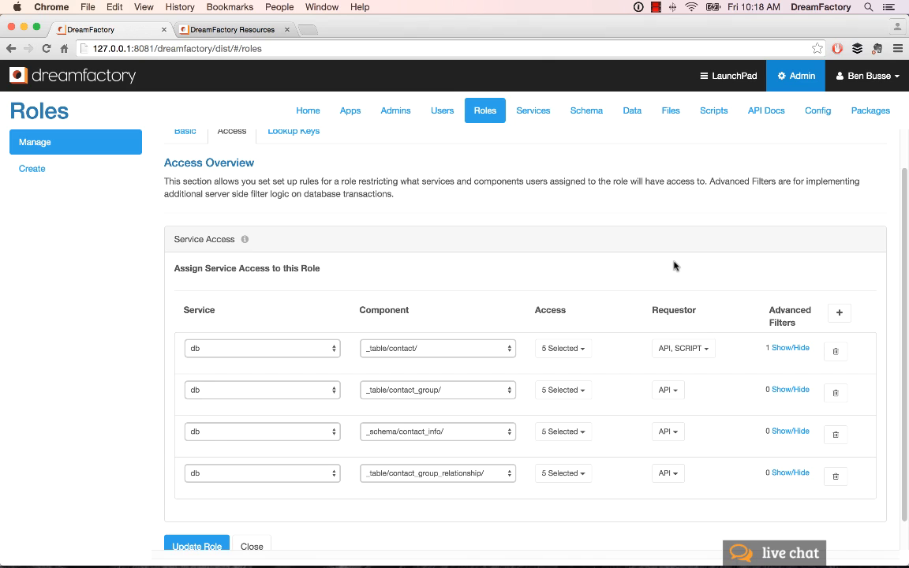
click(261, 348)
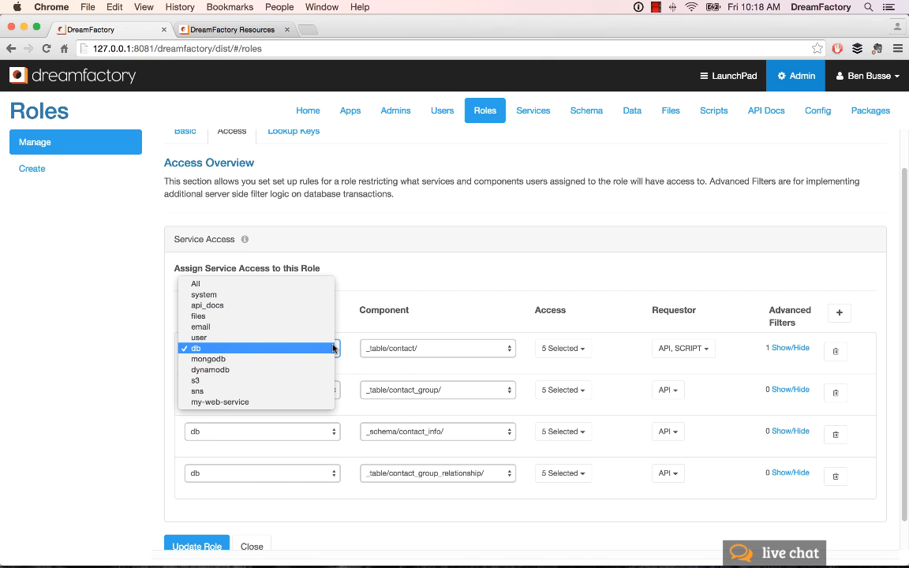
click(196, 348)
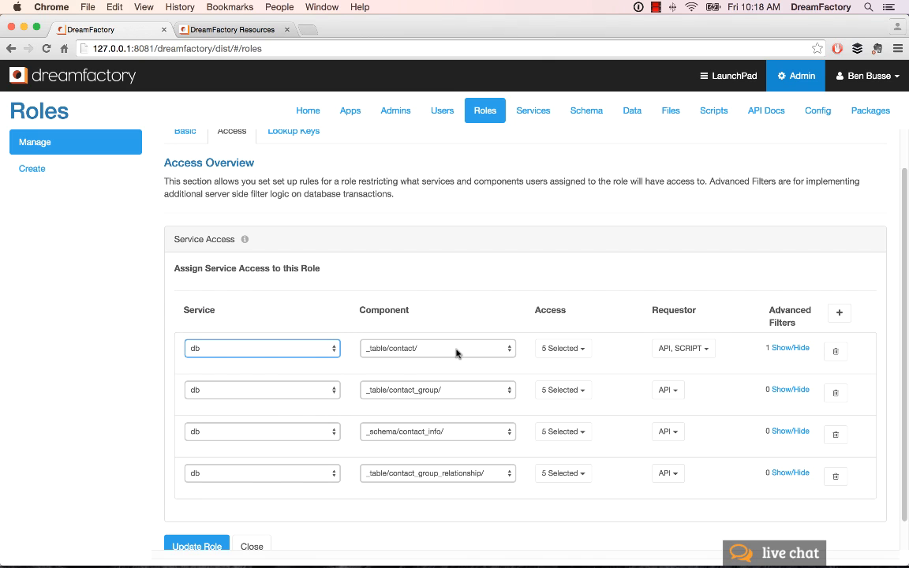
mouse_move(459, 351)
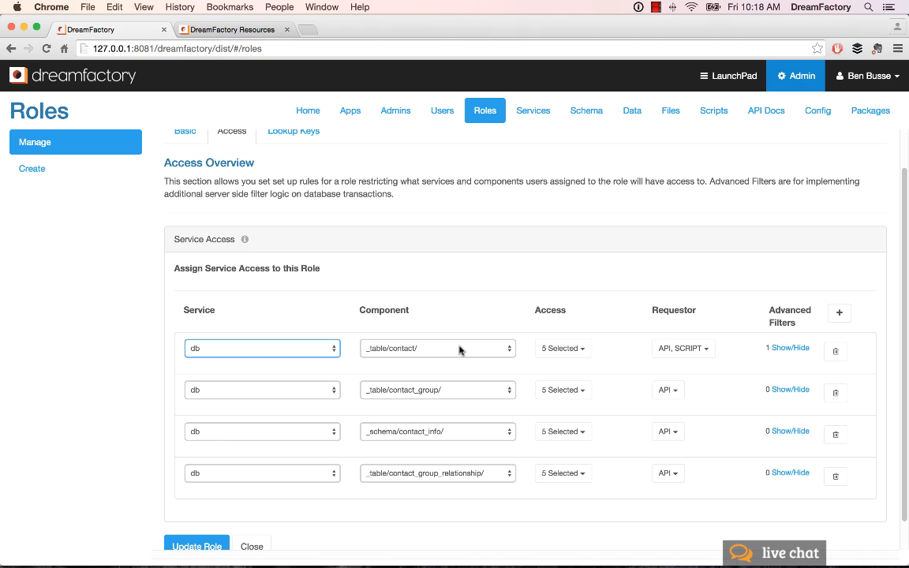
click(563, 349)
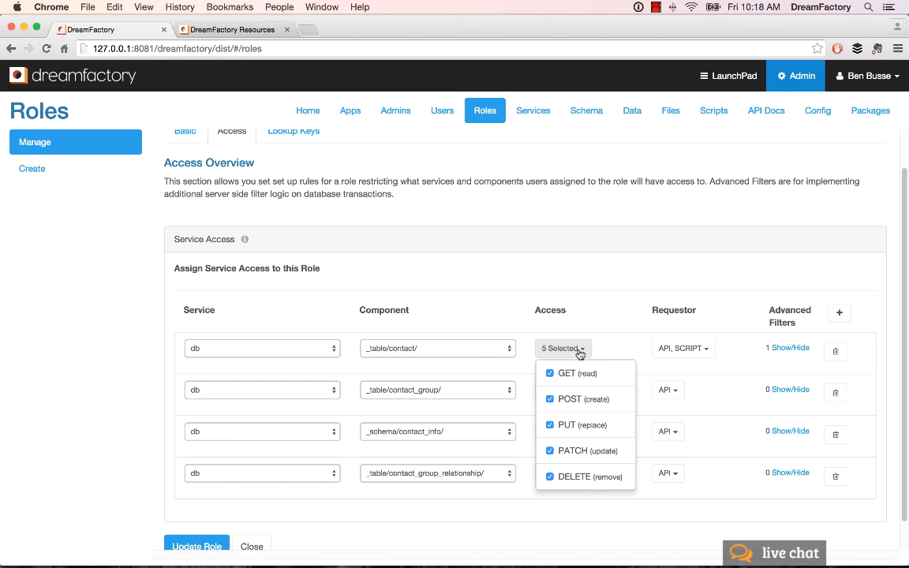
click(607, 286)
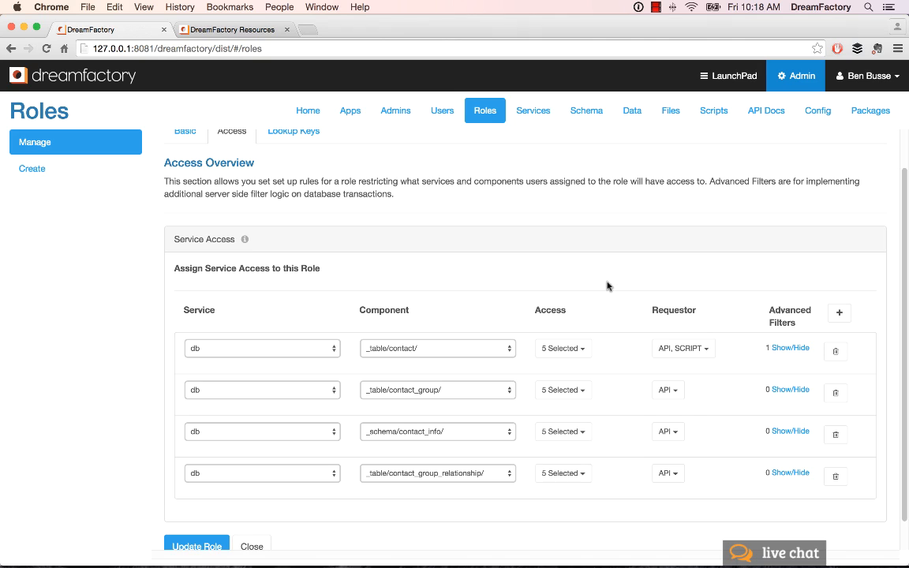
mouse_move(713, 360)
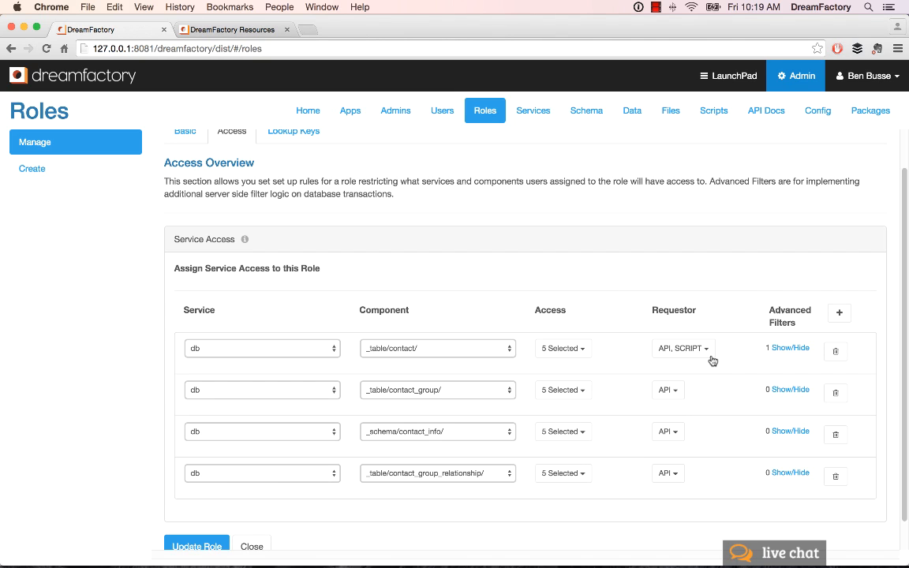
mouse_move(755, 490)
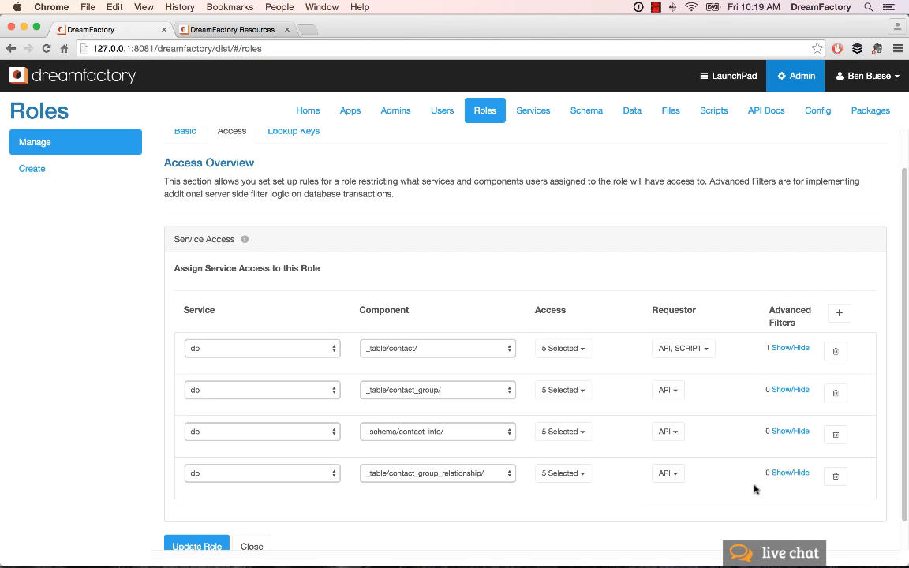
mouse_move(713, 490)
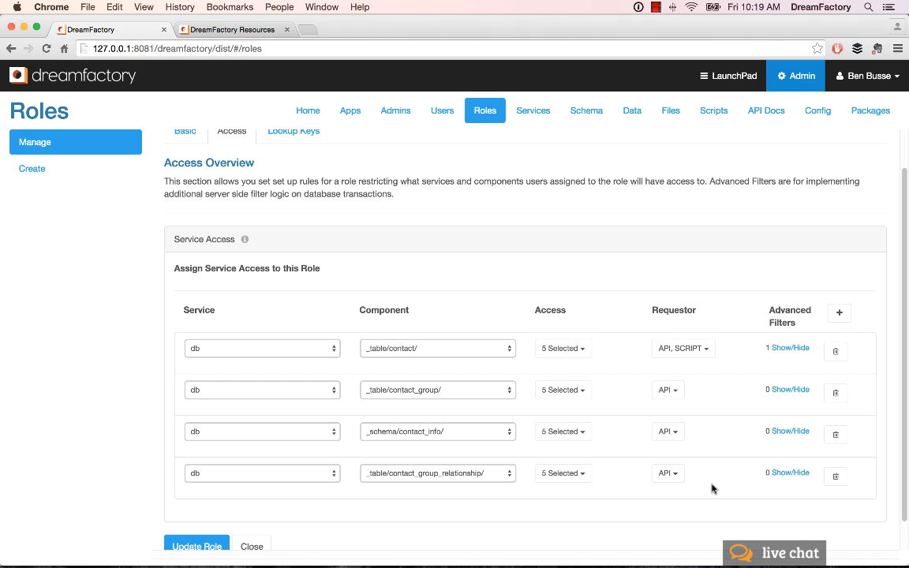
mouse_move(777, 416)
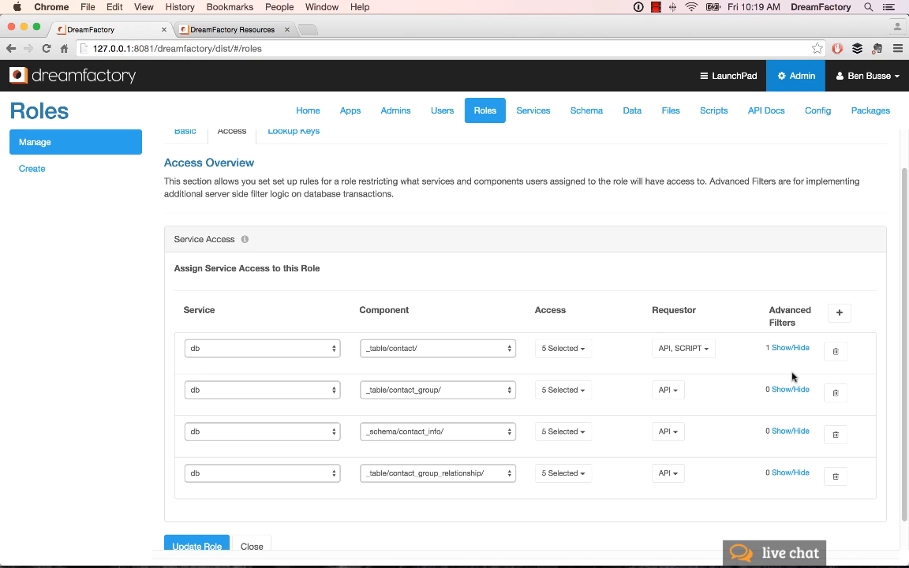
Expand Advanced Filters on the _table/contact/ rule, showing owner_id equals {user.id}
click(794, 348)
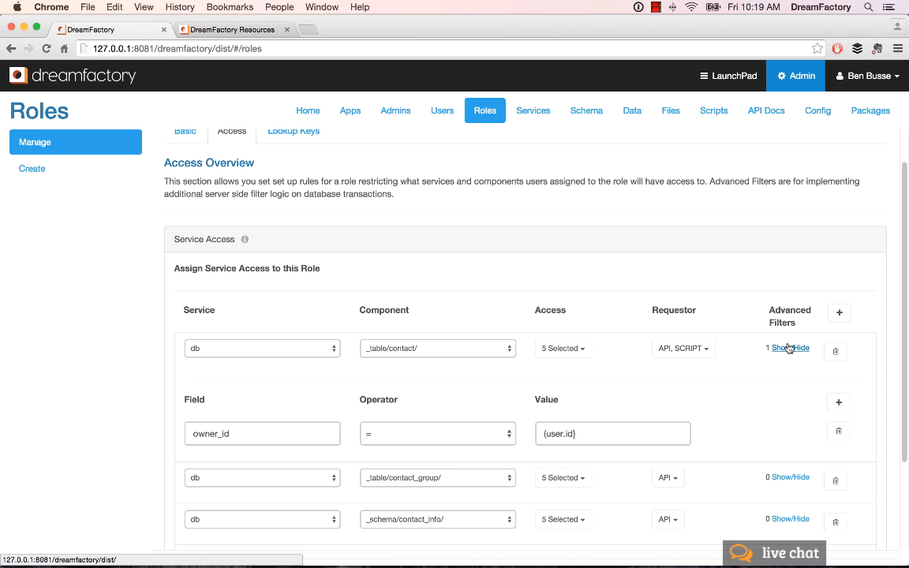
mouse_move(839, 403)
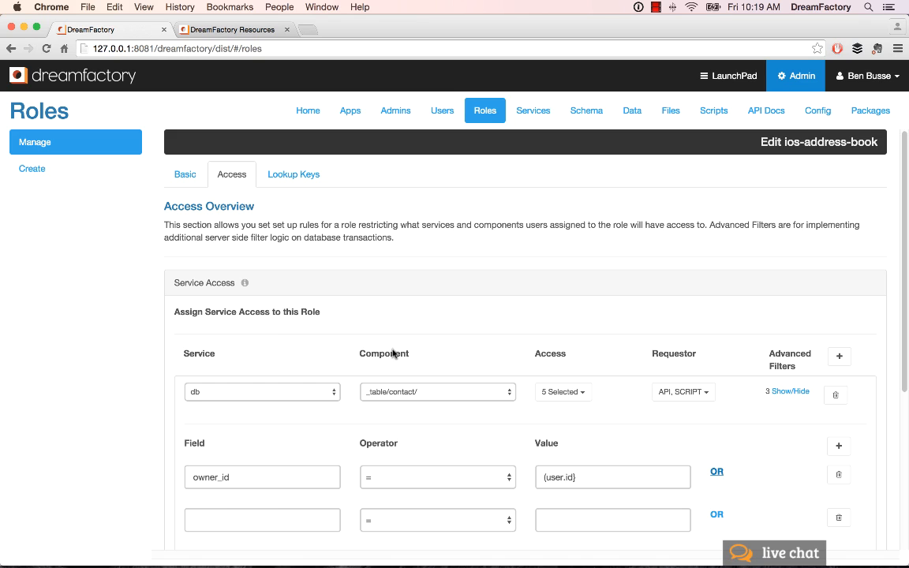
mouse_move(363, 136)
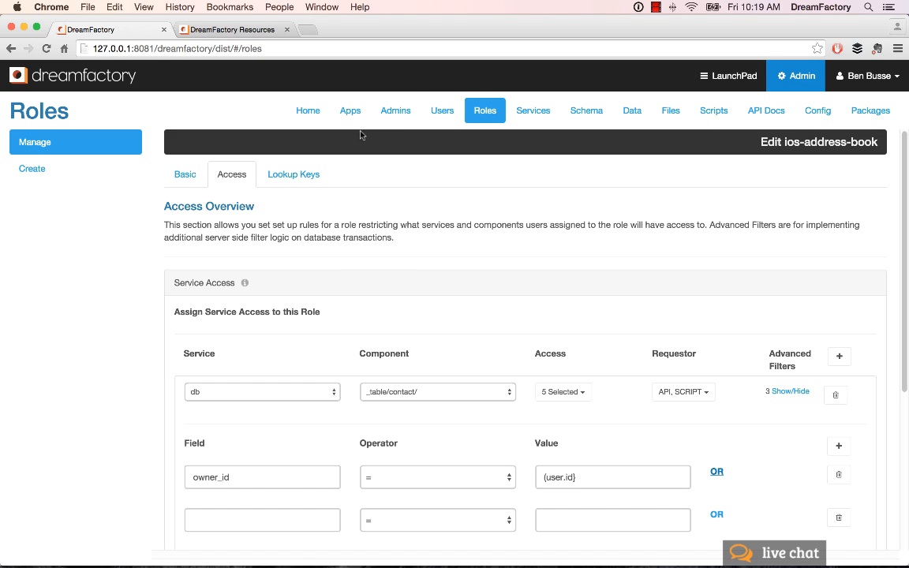
mouse_move(441, 111)
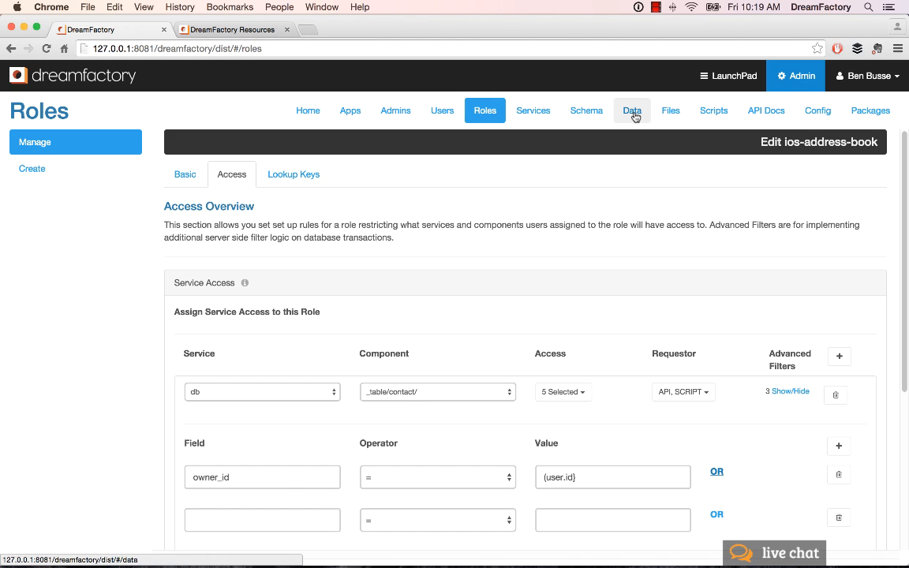
mouse_move(639, 164)
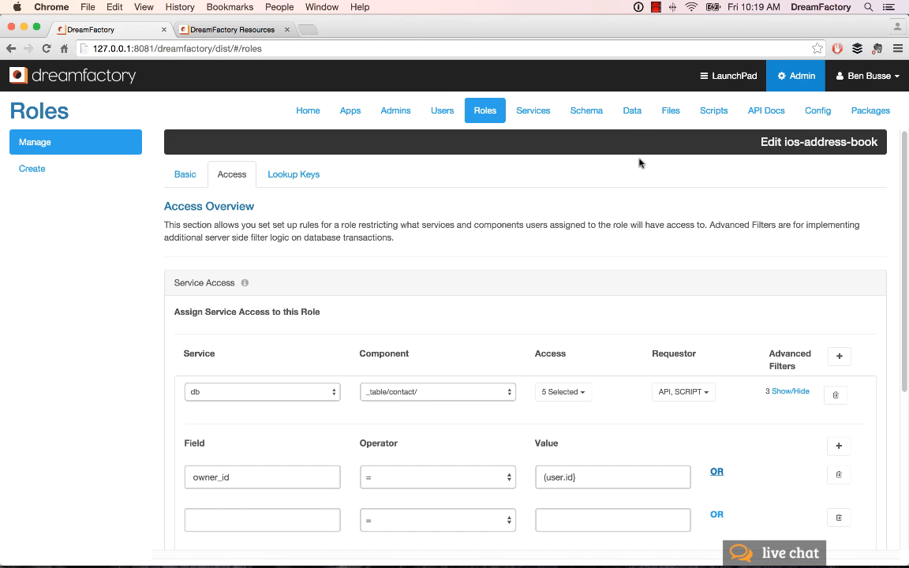
mouse_move(819, 111)
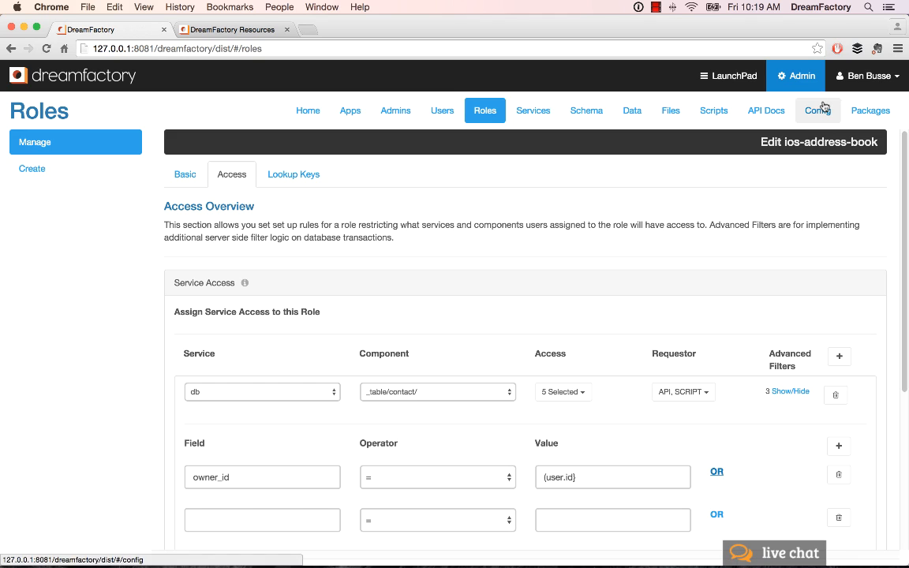
mouse_move(868, 124)
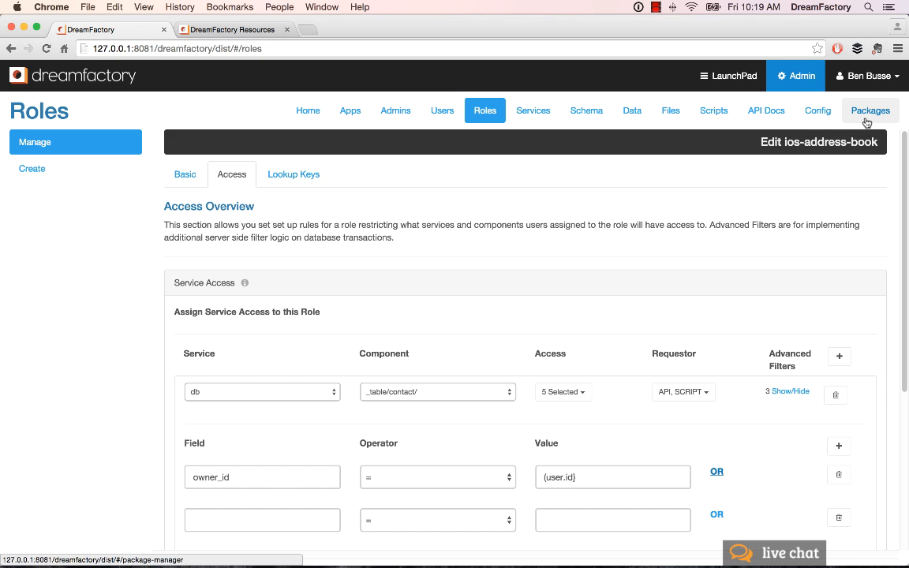
mouse_move(855, 195)
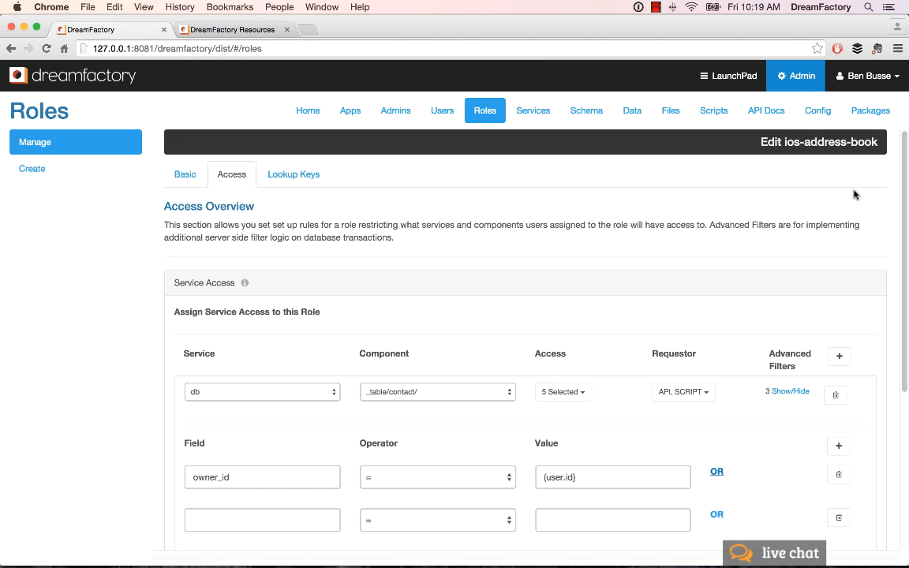
mouse_move(830, 174)
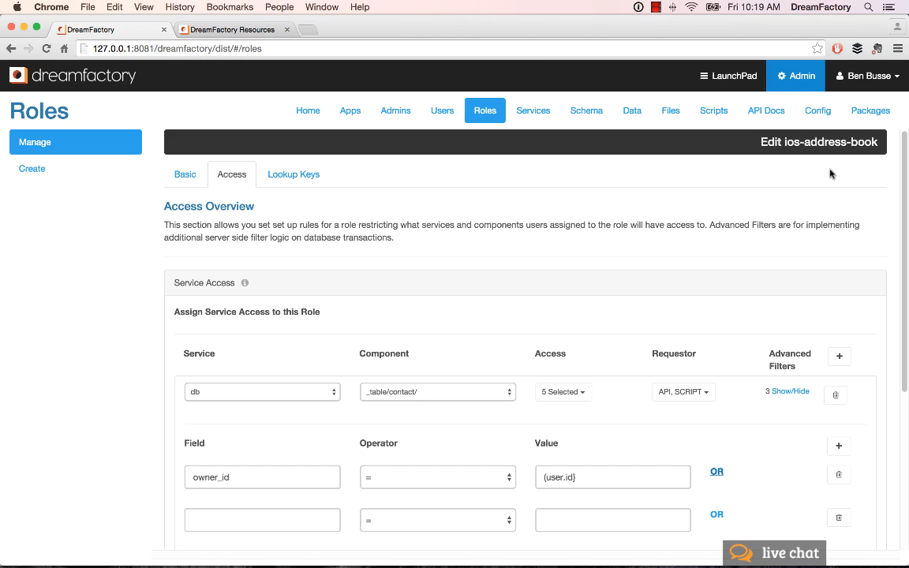
mouse_move(222, 120)
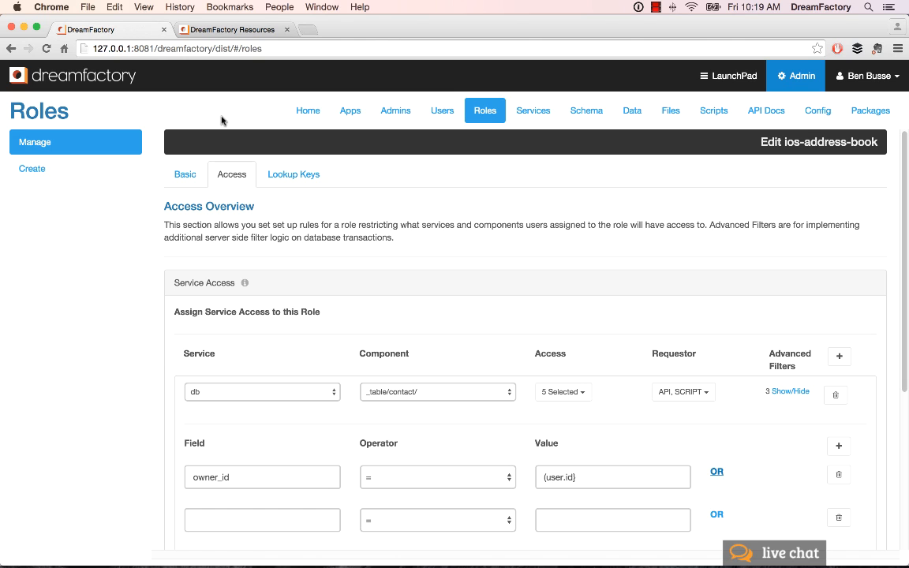
Browse the Technical Resources page down through Downloads, PDF Guides, Videos and Forum to Example Apps
click(237, 29)
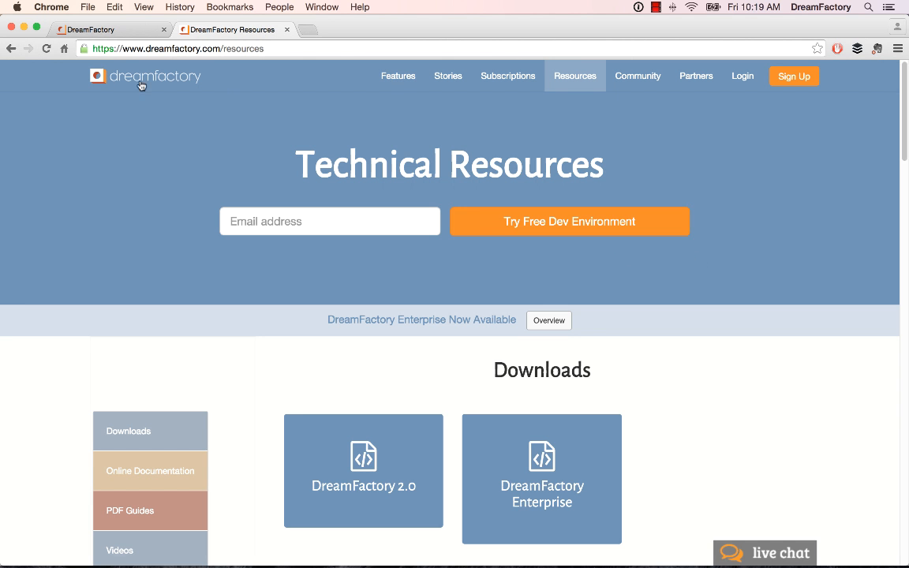
mouse_move(235, 49)
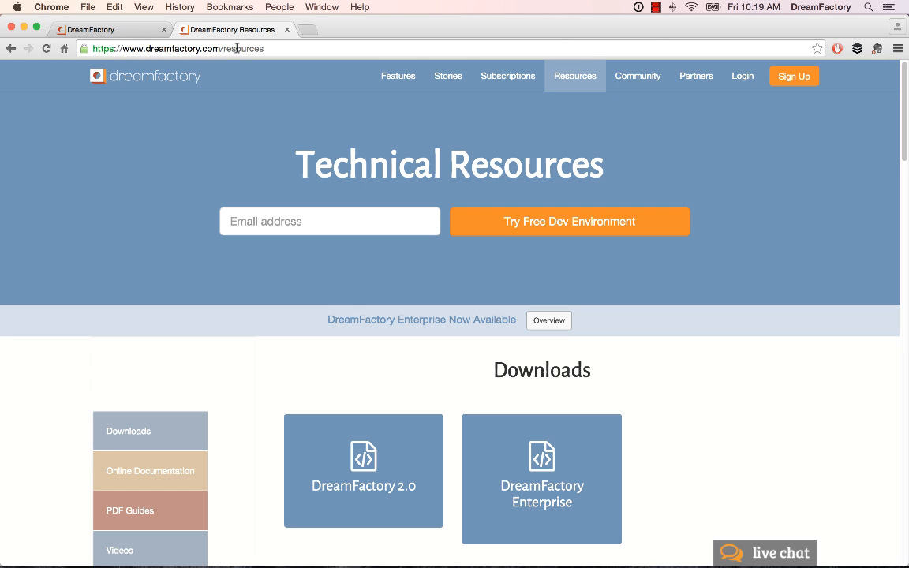
mouse_move(845, 166)
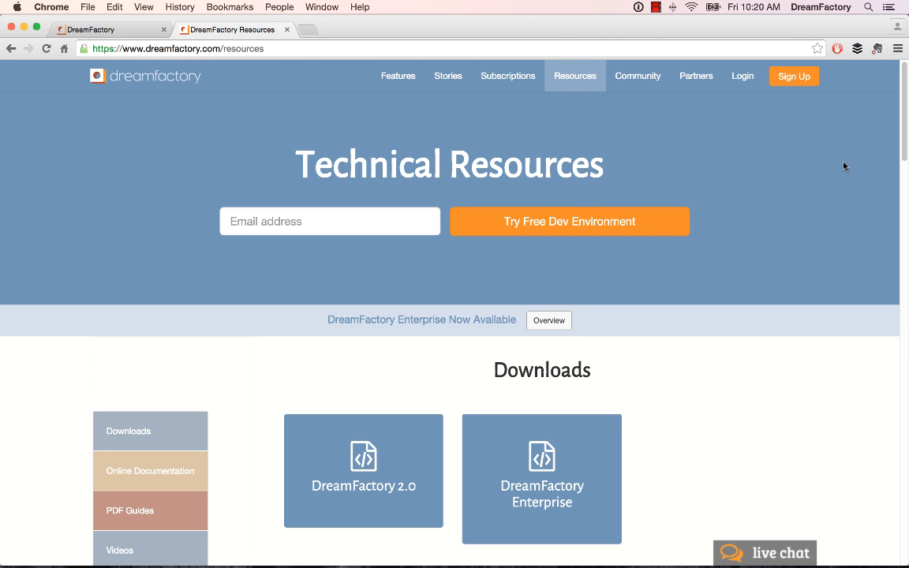
scroll(down, 3)
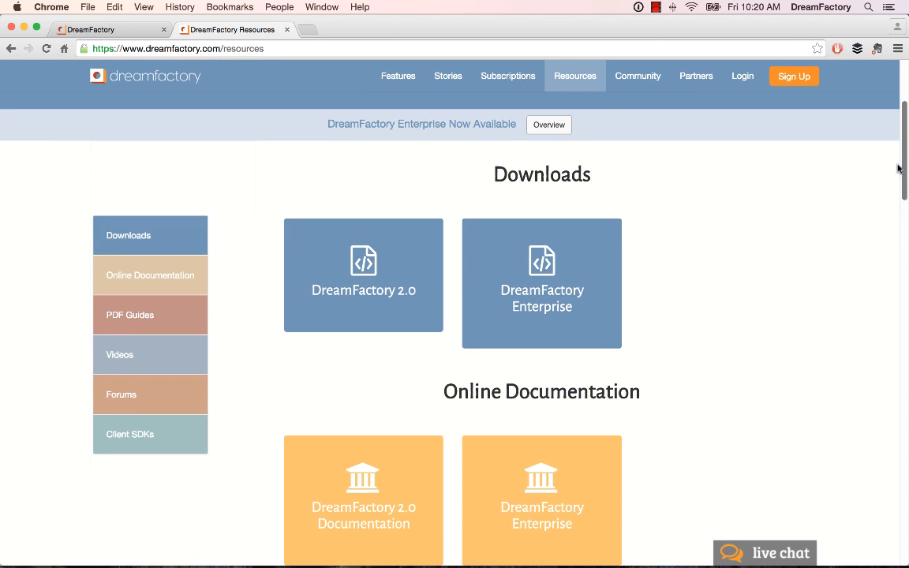
scroll(down, 3)
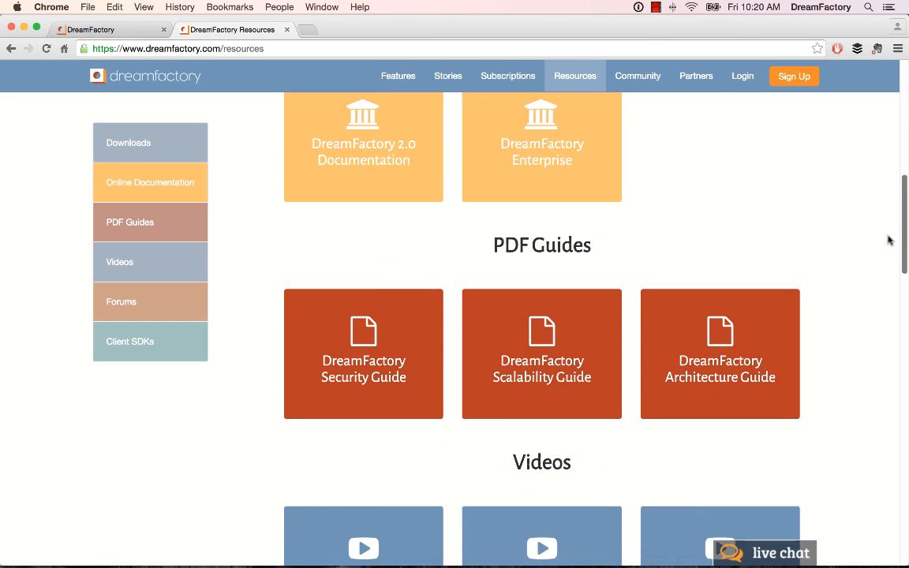
scroll(down, 3)
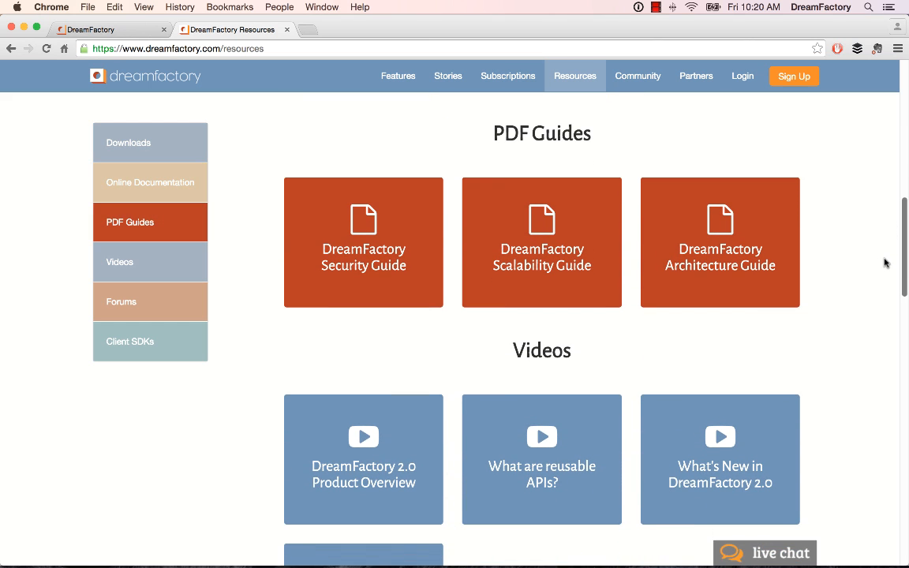
scroll(down, 3)
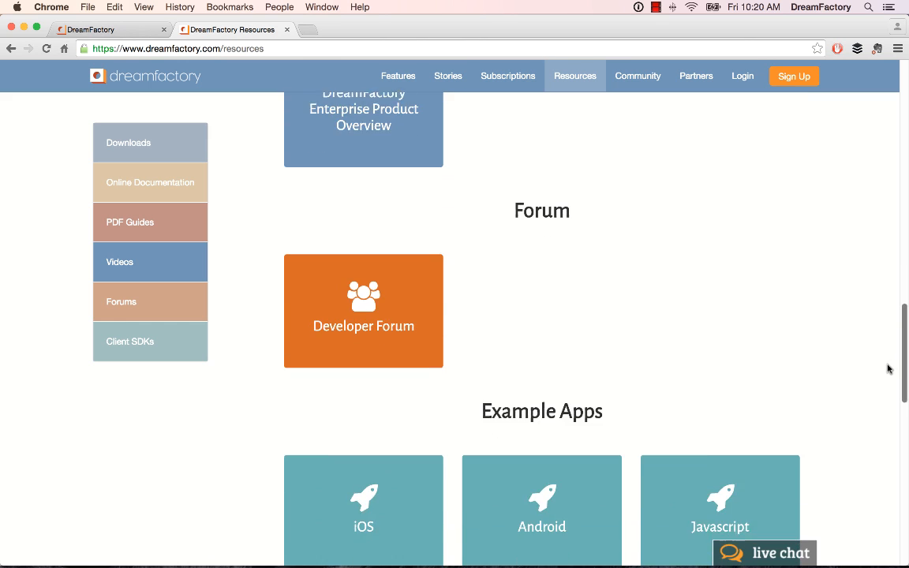
scroll(down, 3)
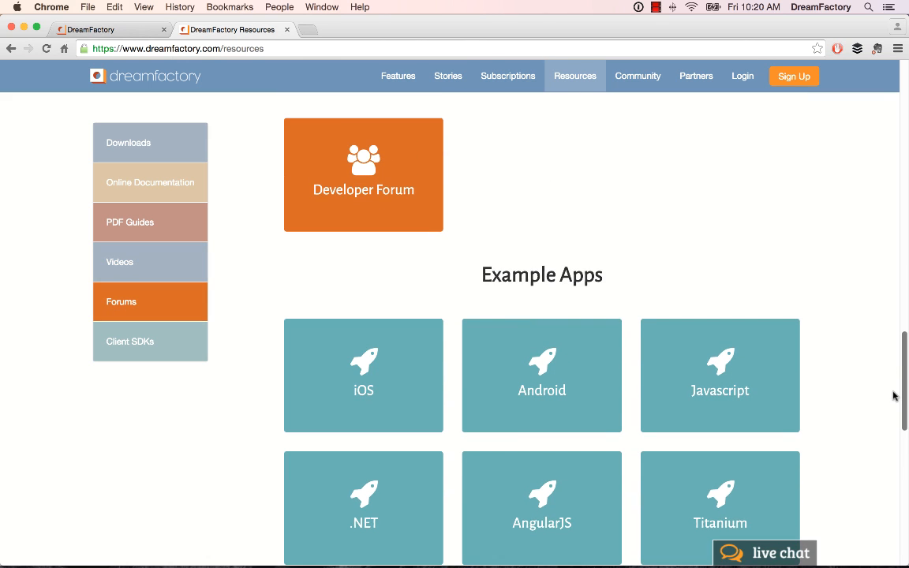
scroll(down, 3)
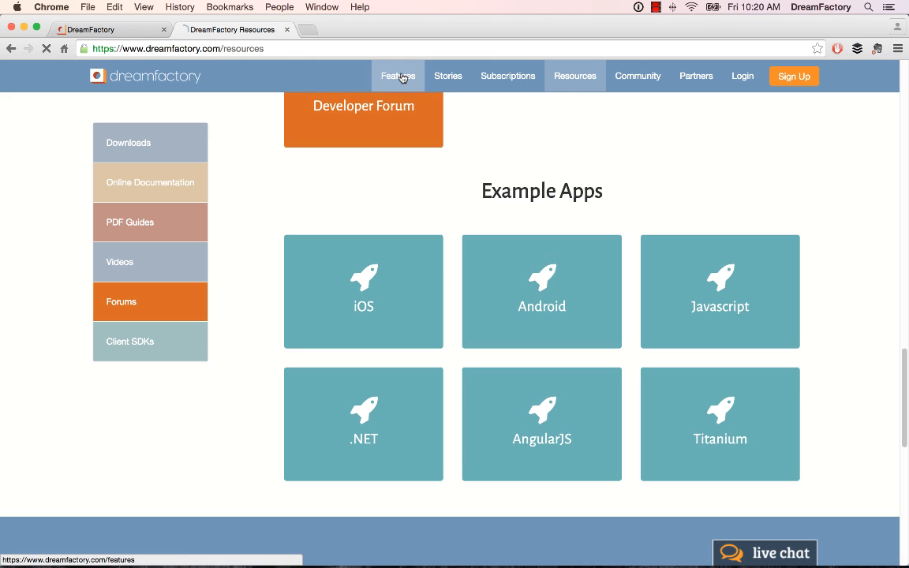
Read the Features page down through developer and API security sections to DreamFactory Enterprise, then head to Subscriptions
click(398, 76)
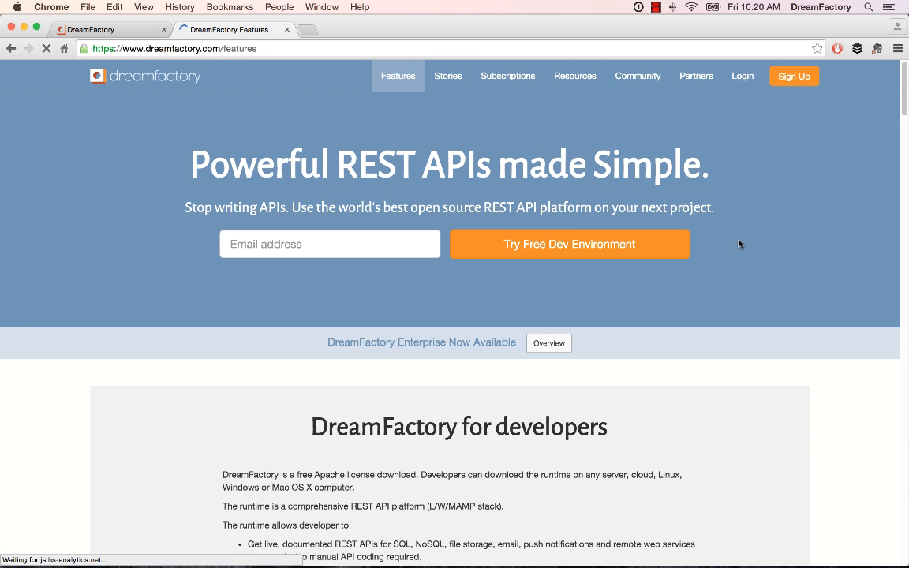
scroll(down, 3)
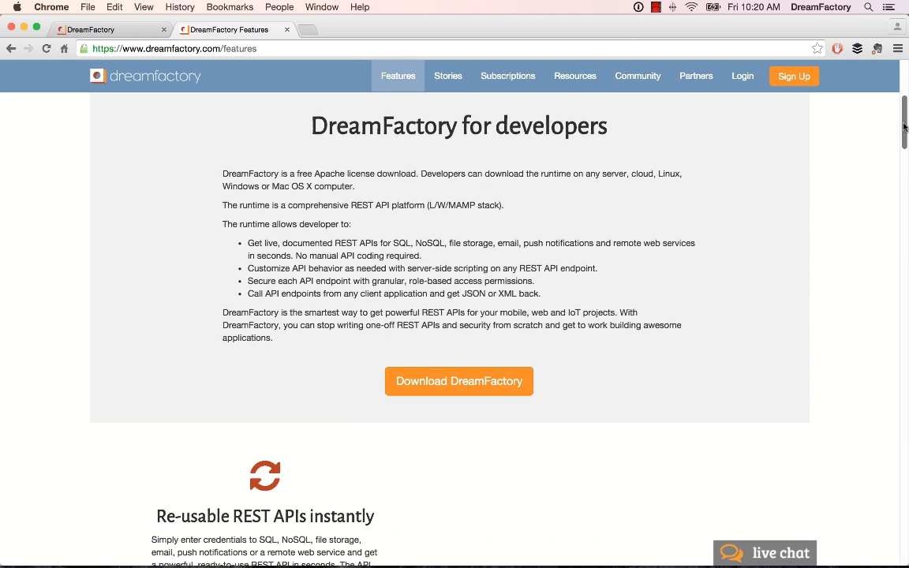
scroll(down, 3)
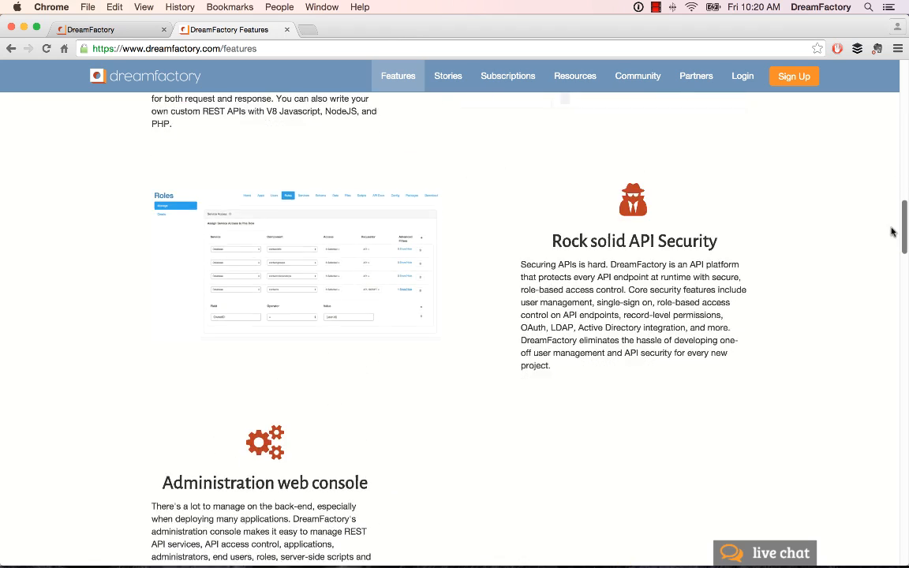
scroll(down, 3)
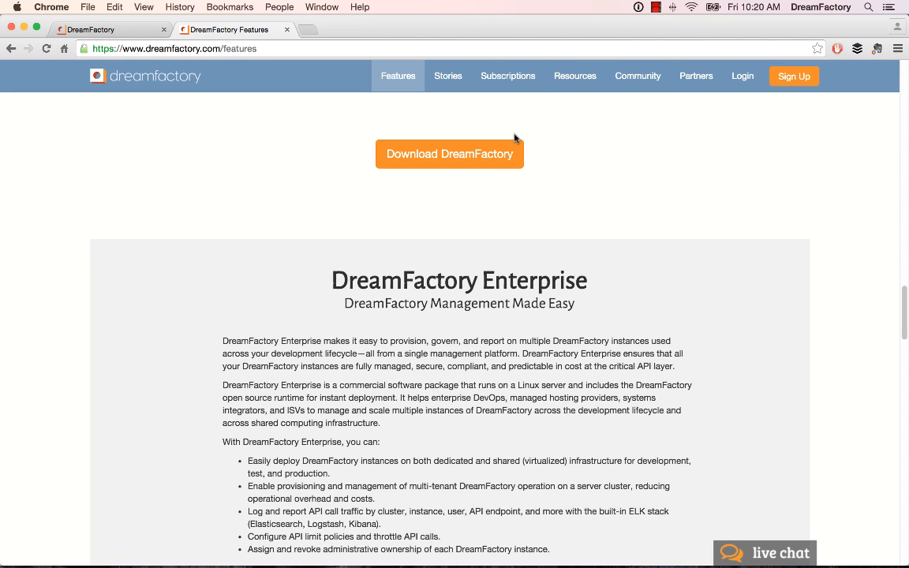
click(508, 76)
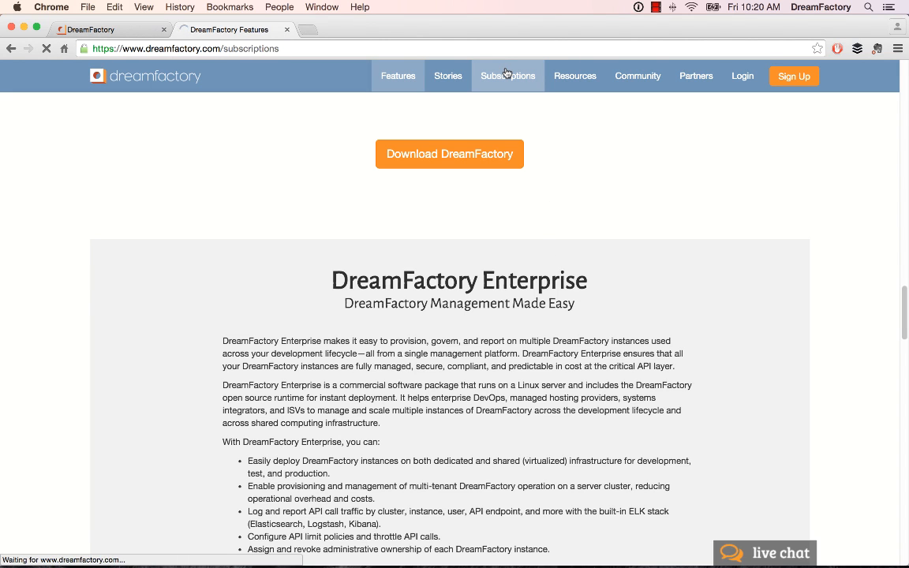
View the Subscriptions page with Development and Production support plans and the request-info option
click(507, 76)
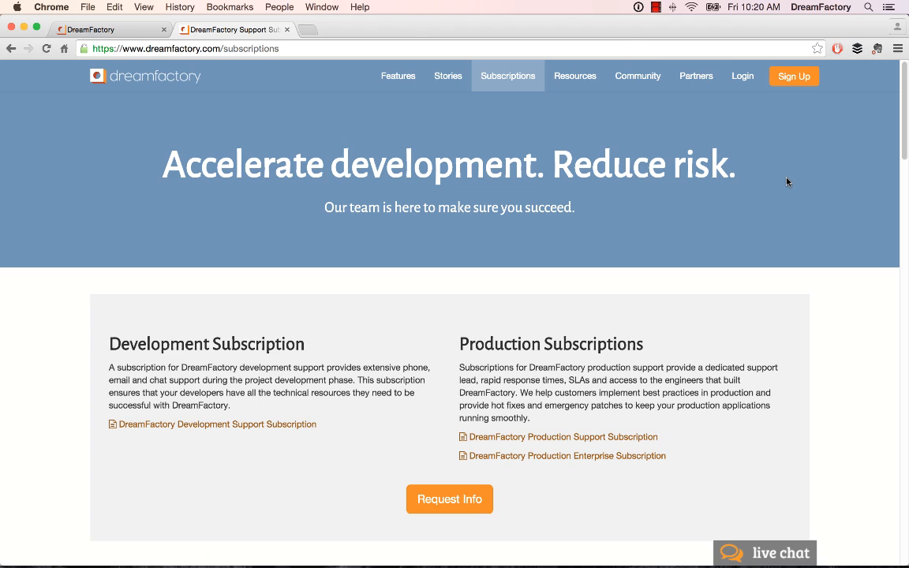
mouse_move(800, 180)
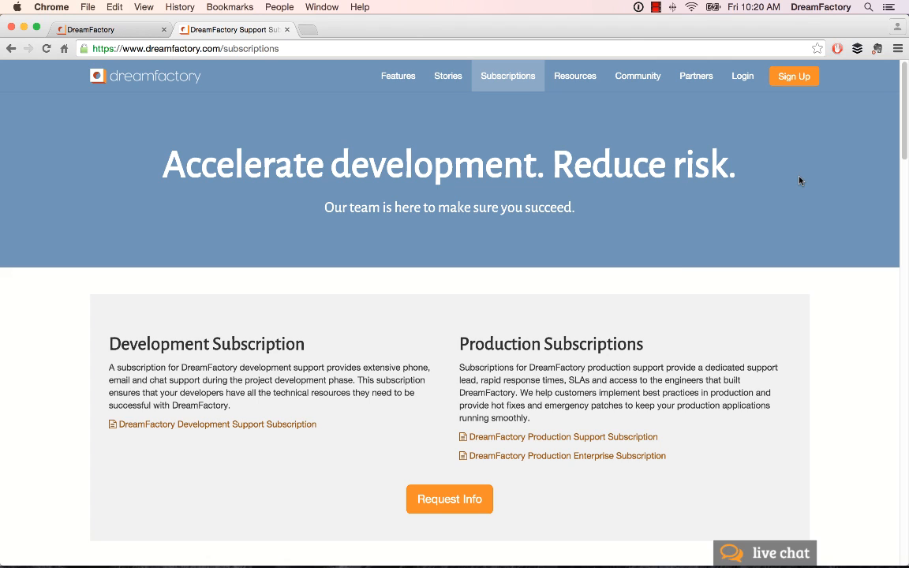
mouse_move(895, 155)
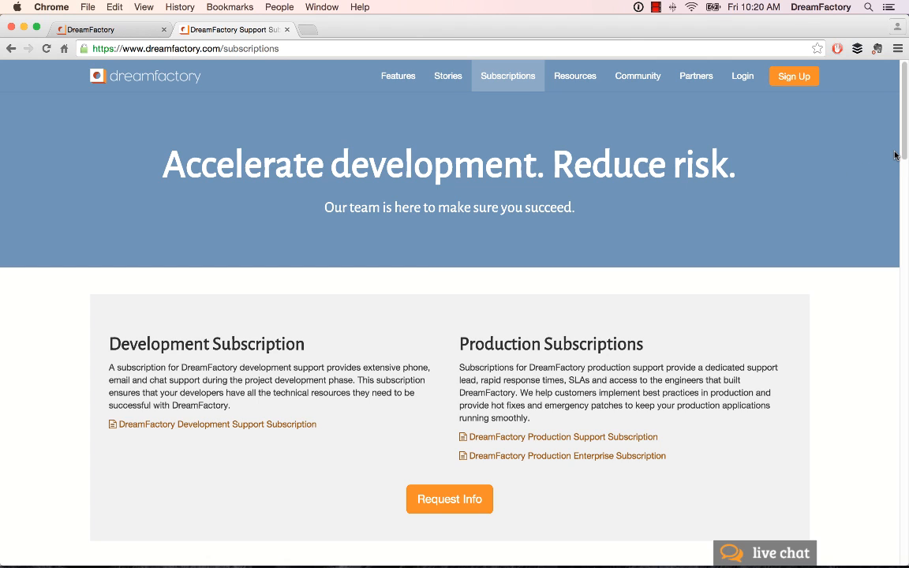